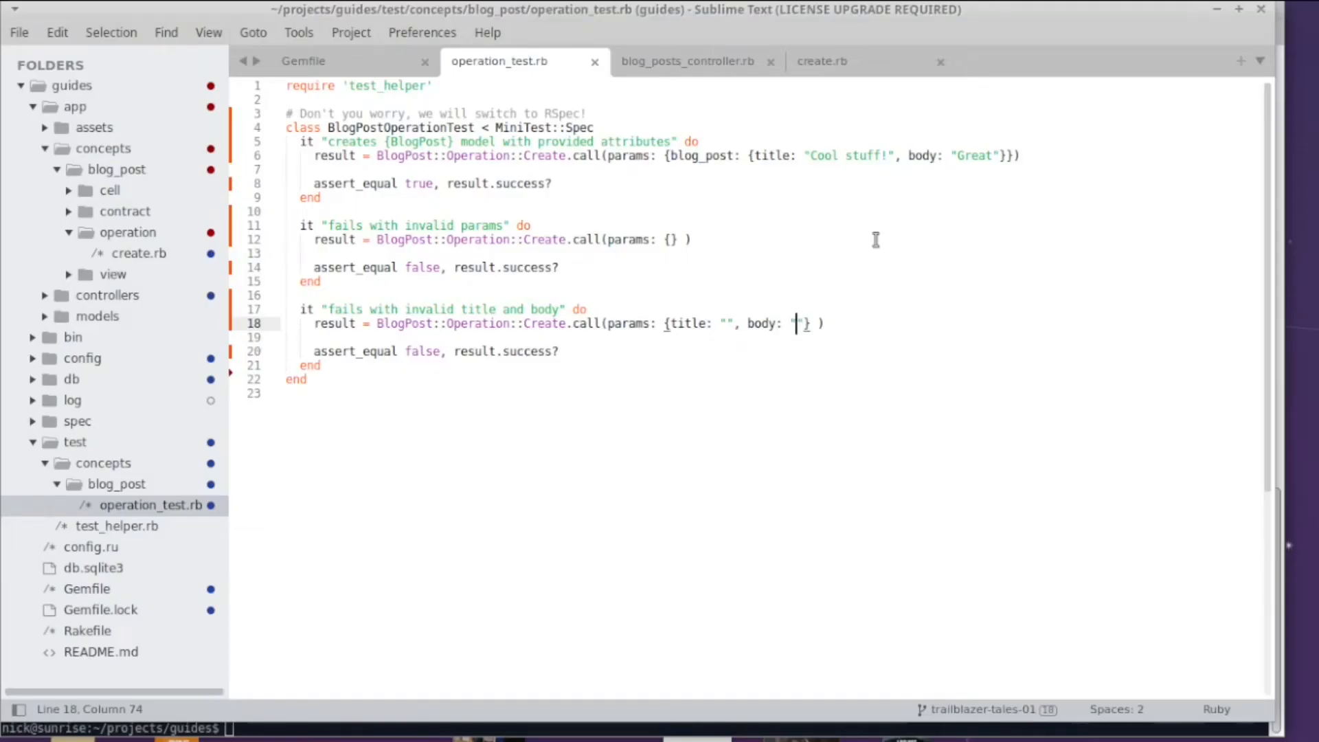
pyautogui.moveTo(651, 184)
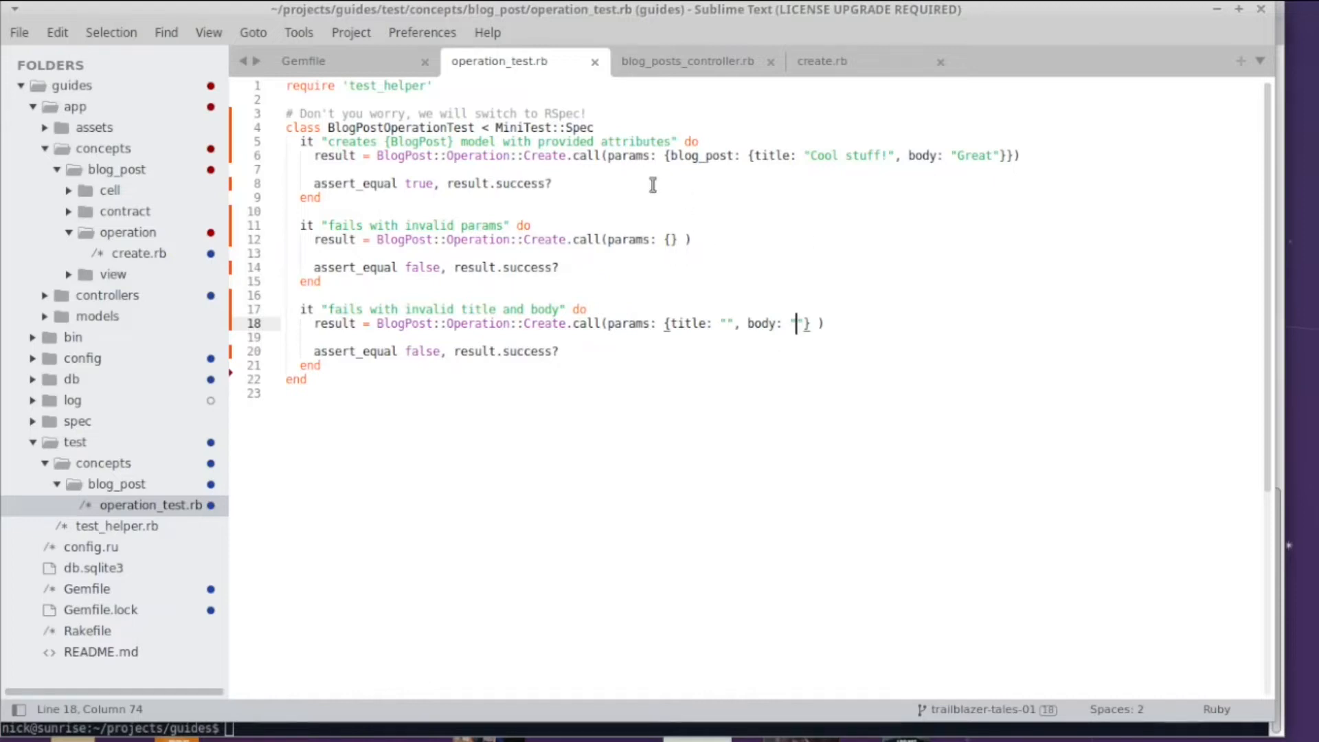
pyautogui.moveTo(595, 164)
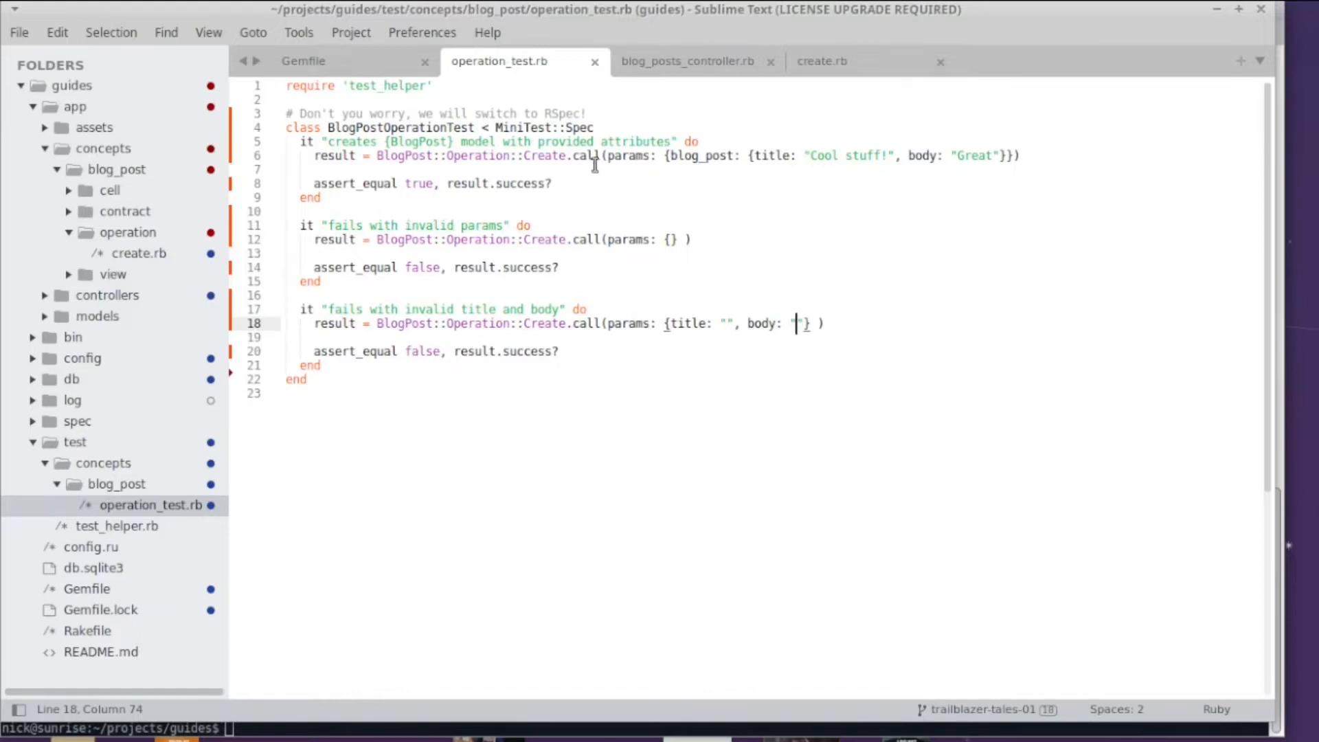
pyautogui.moveTo(595, 183)
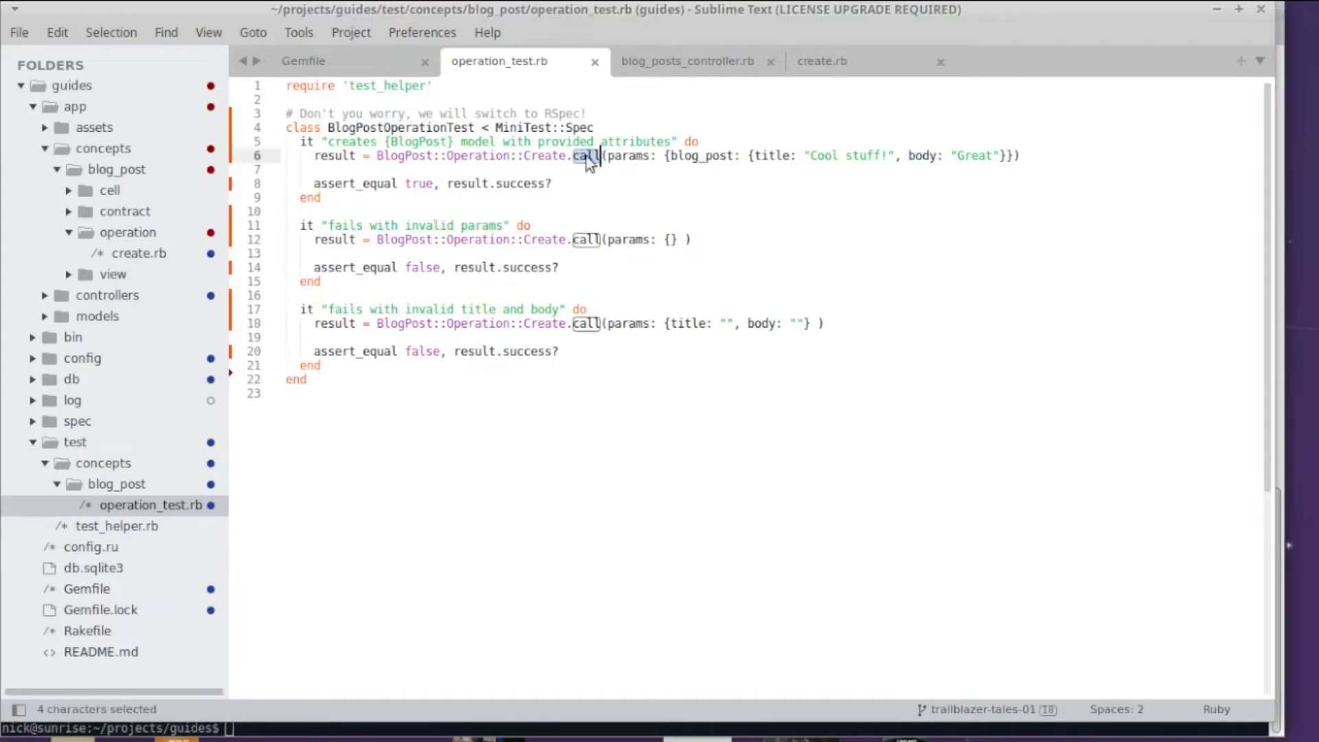
# Replace the selected call occurrences with wtf? so the tests invoke the operation with tracing
pyautogui.write('wtf')
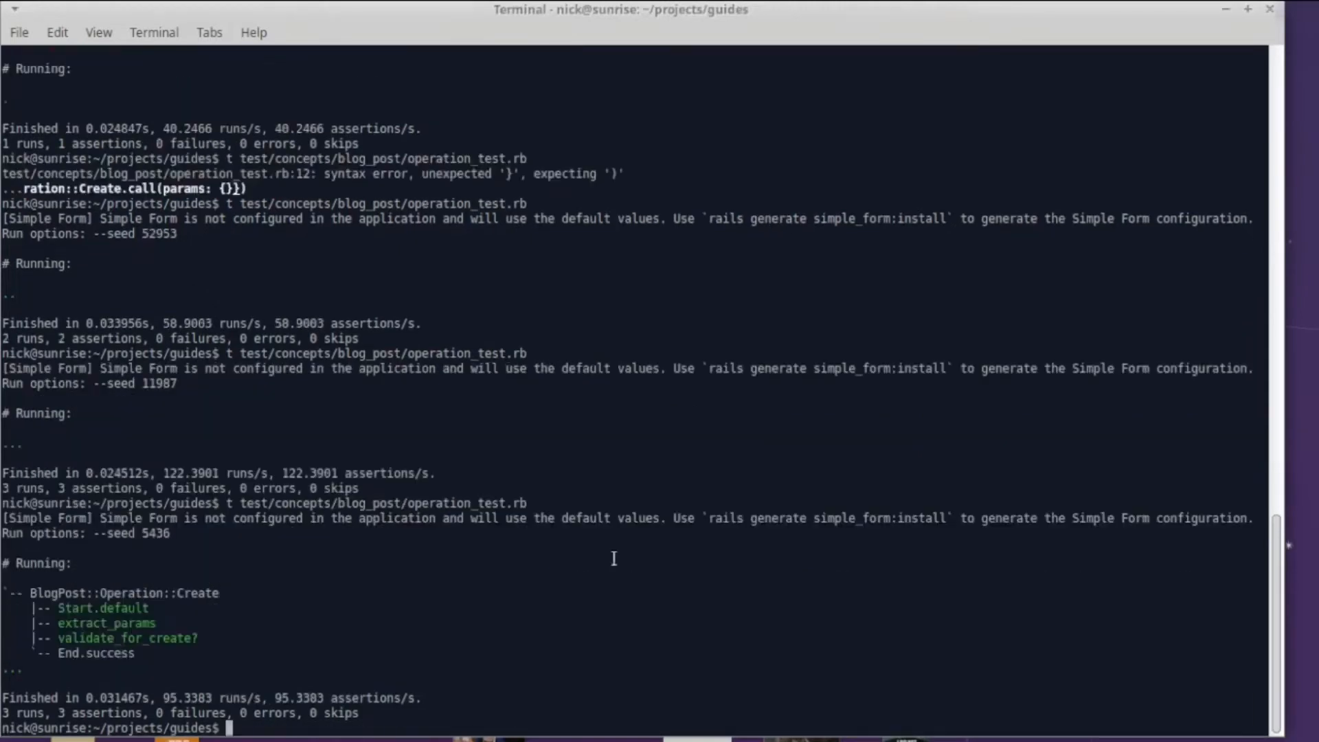
pyautogui.moveTo(168, 638)
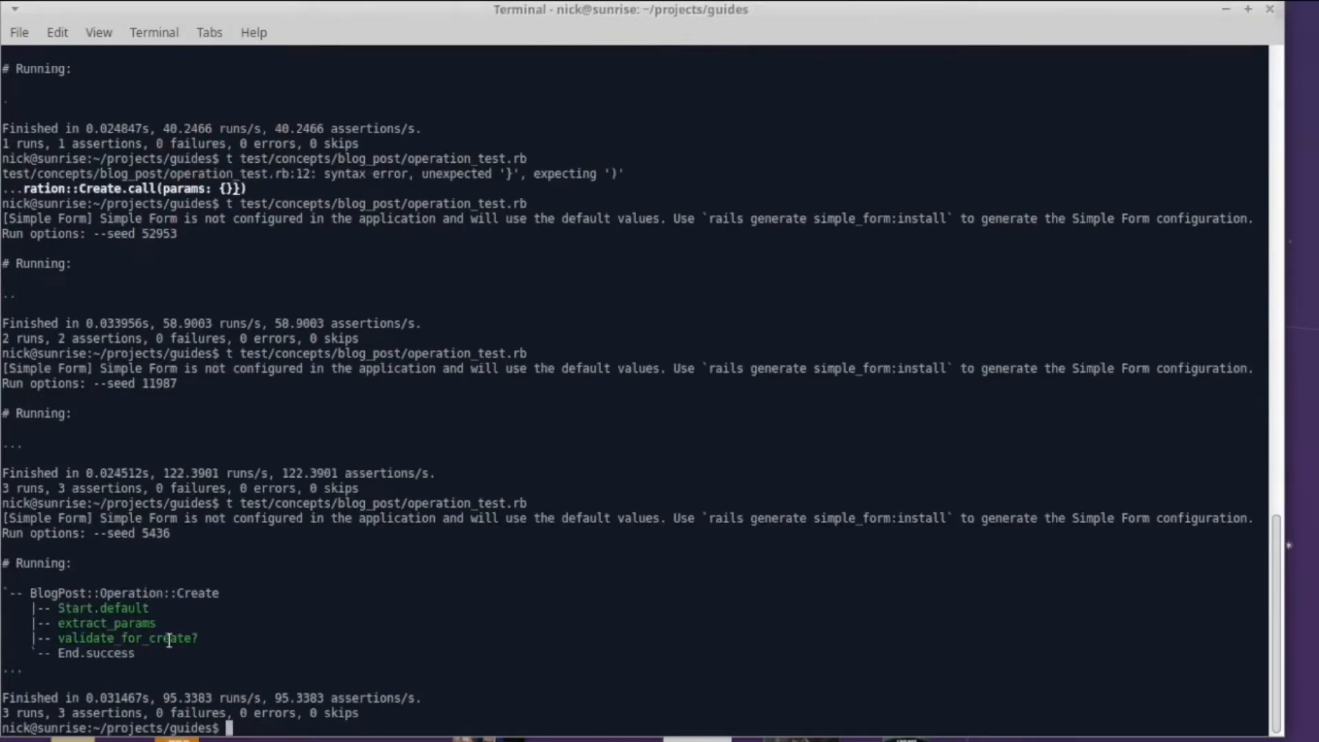
pyautogui.moveTo(443, 603)
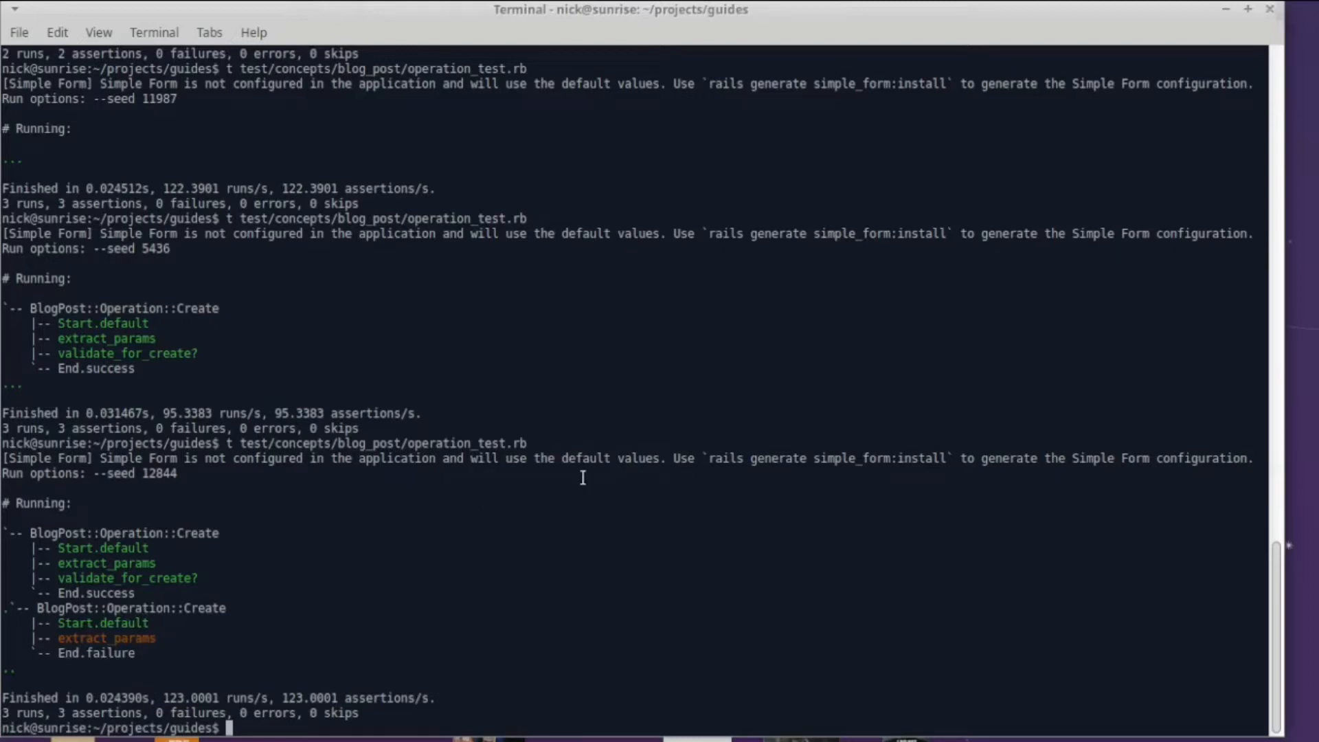
pyautogui.moveTo(267, 633)
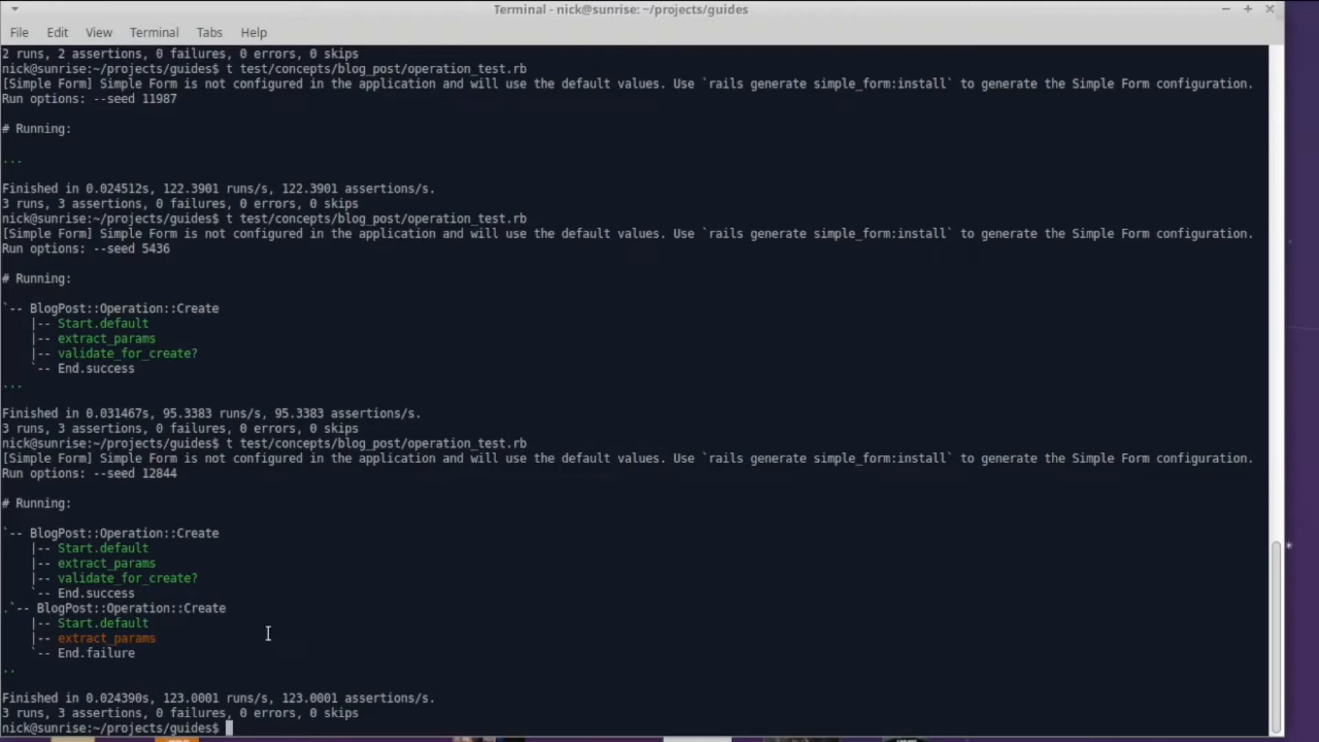
pyautogui.moveTo(571, 610)
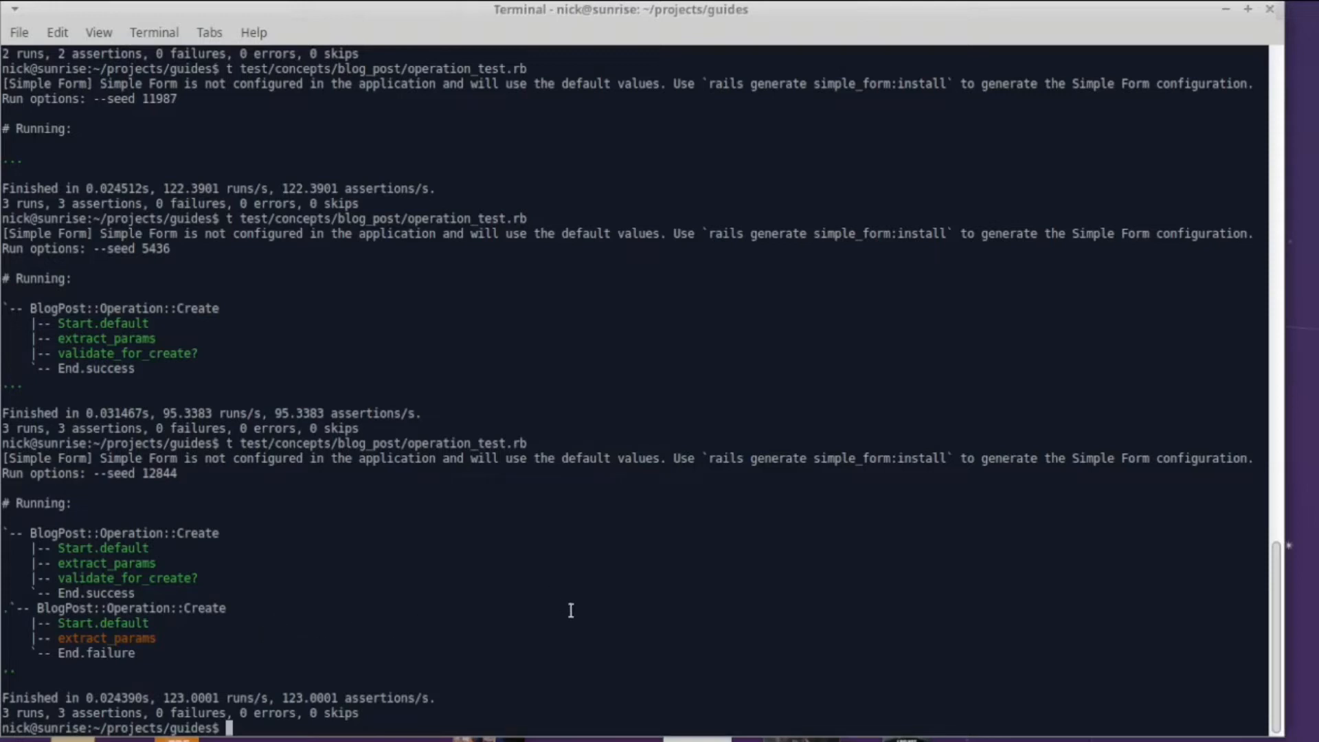
pyautogui.moveTo(585, 634)
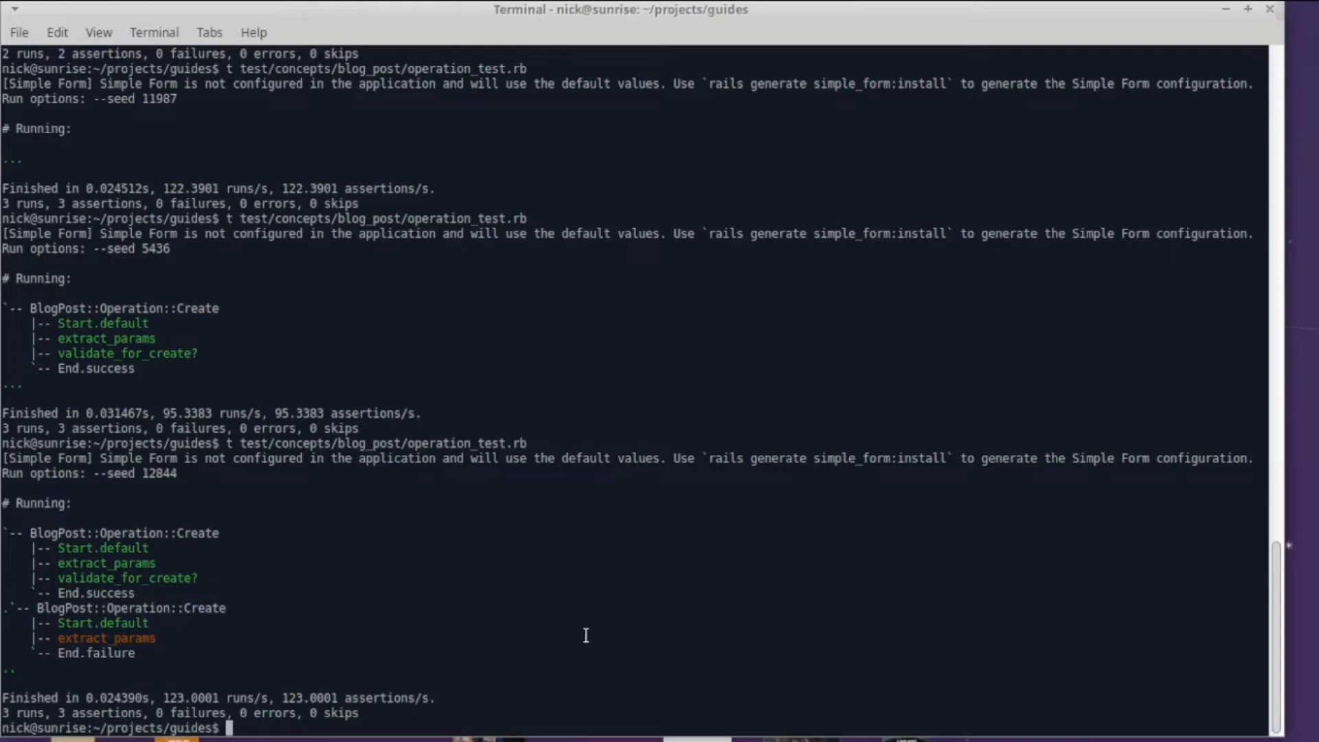
pyautogui.moveTo(435, 595)
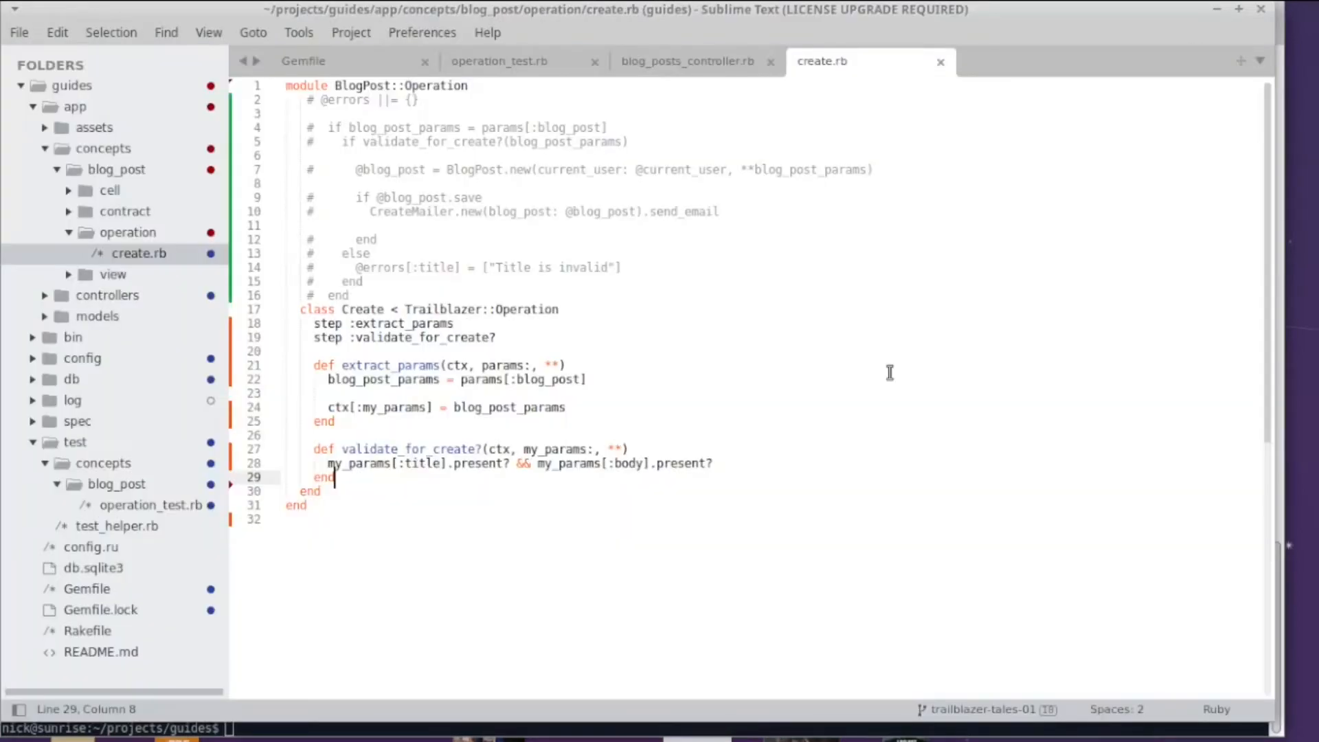
pyautogui.moveTo(598, 471)
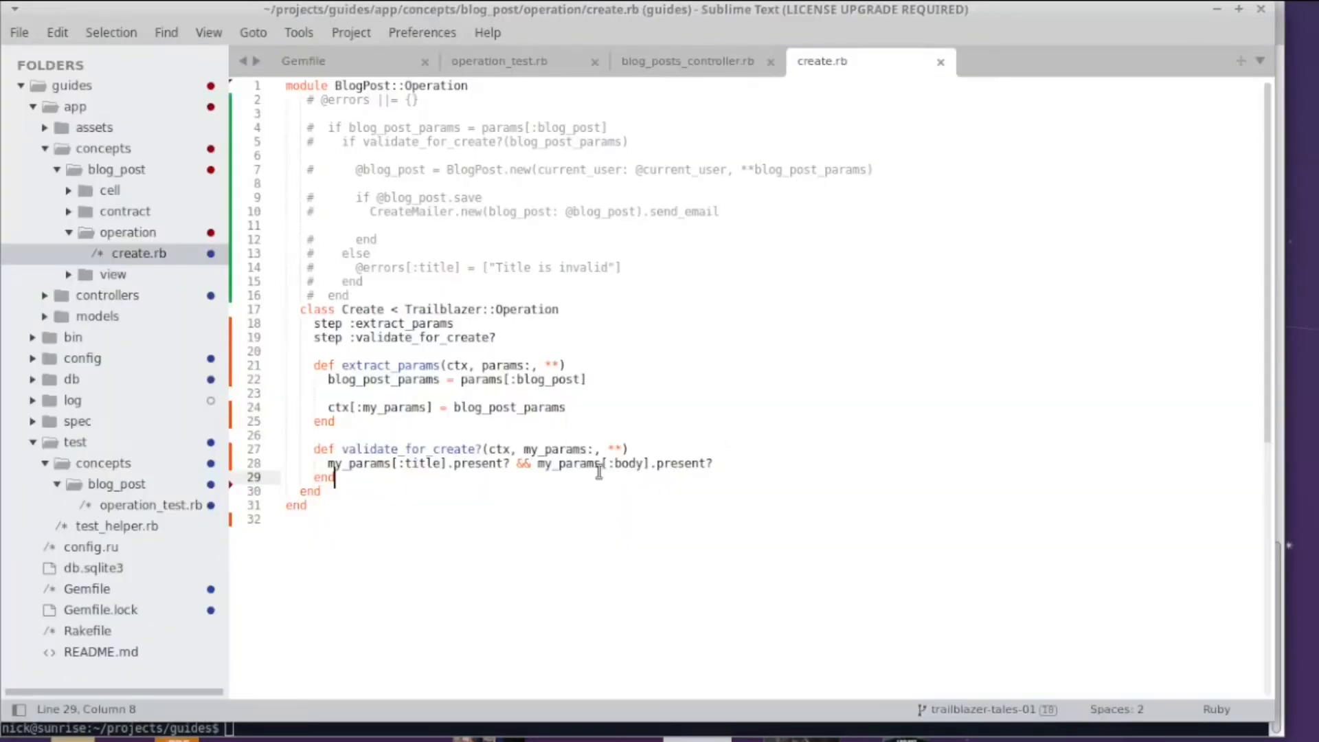
# Define create_model(ctx, my_params:, current_user:) storing BlogPost.new(...) in ctx[:blog_post]
pyautogui.write('def method_name')
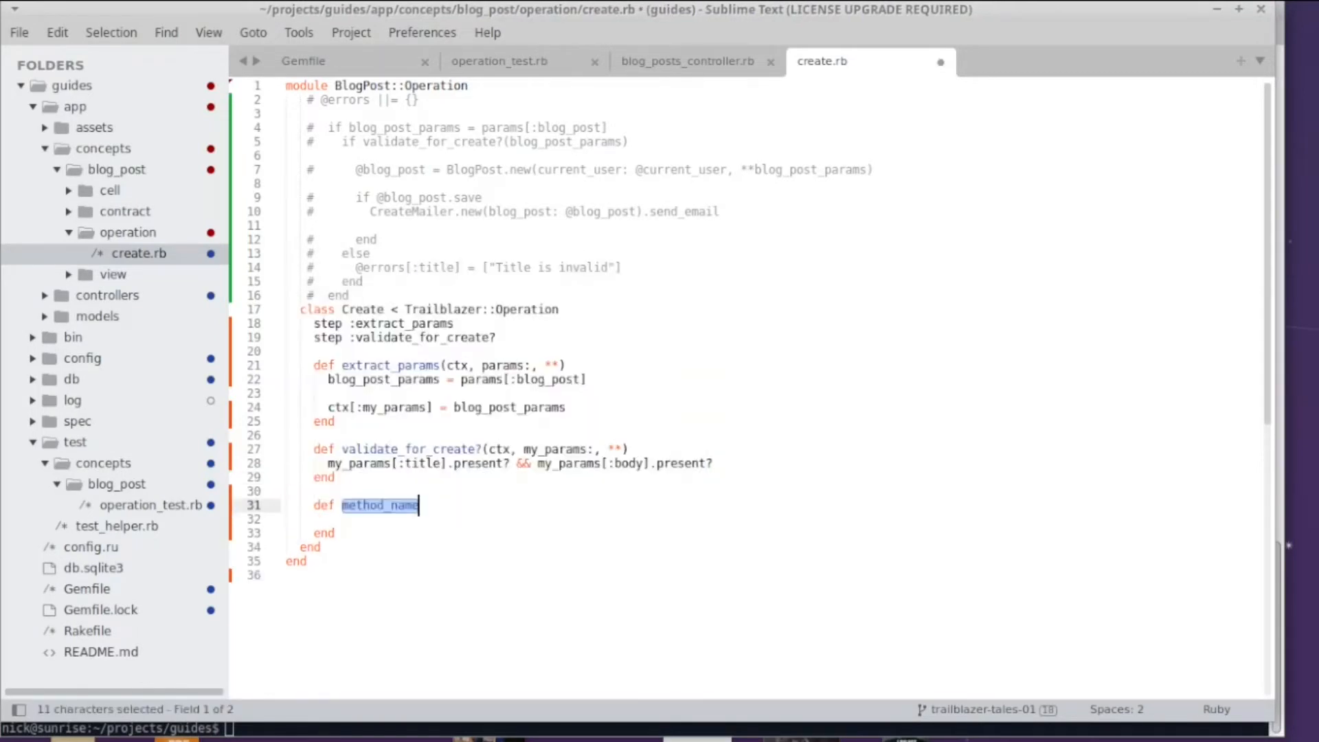
pyautogui.write('create_mo')
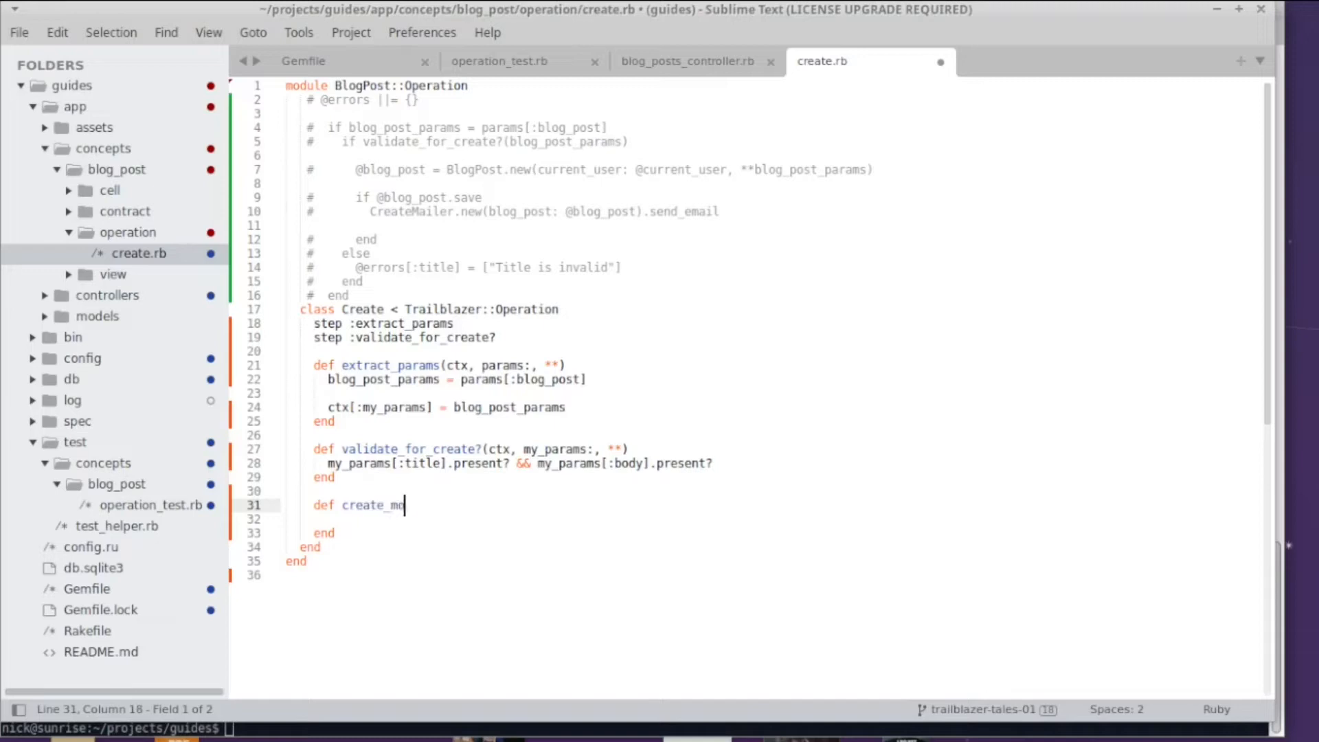
pyautogui.write('del(ctx,')
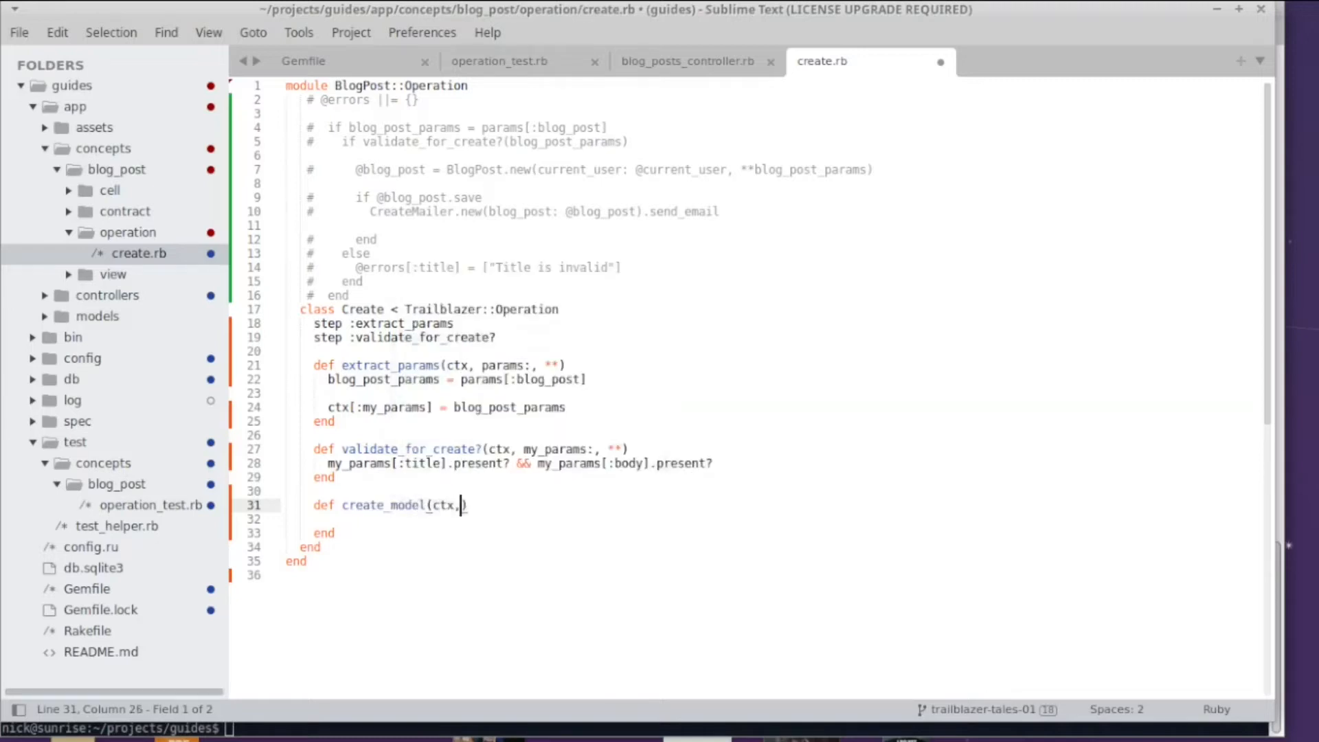
pyautogui.write('" "')
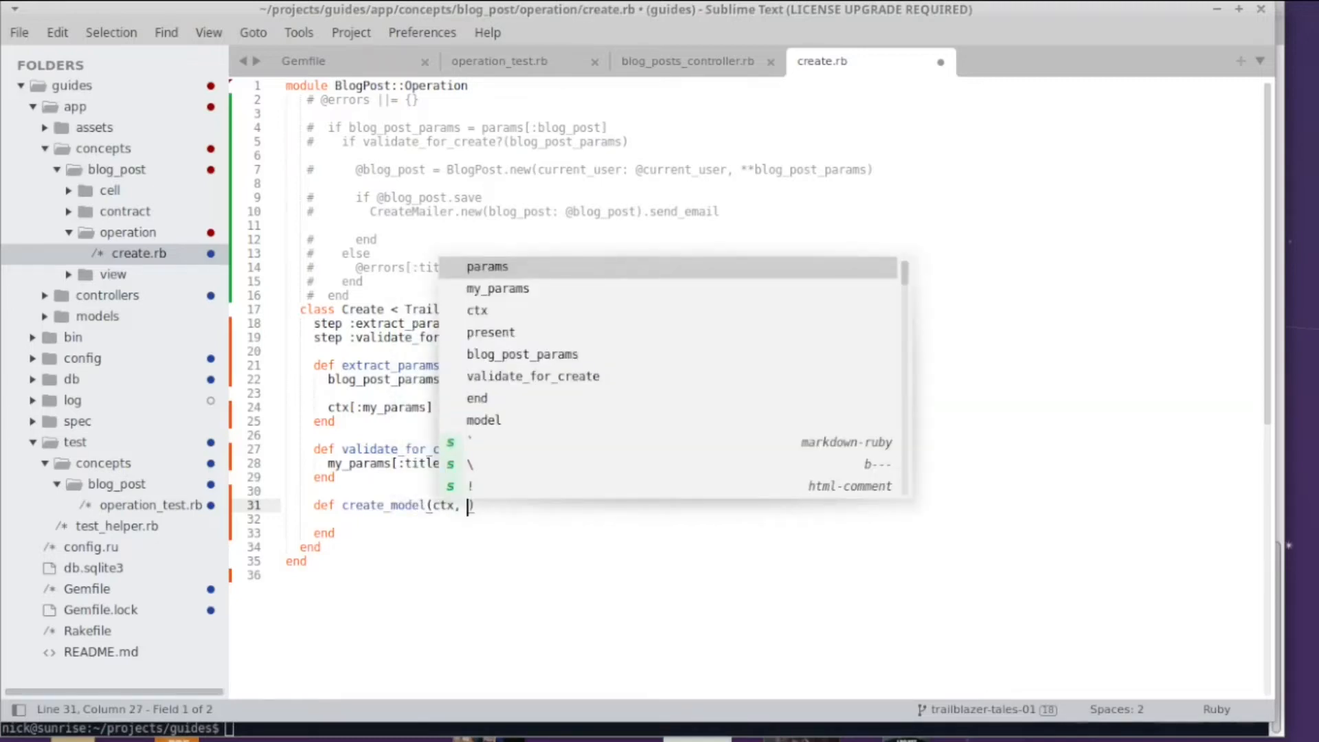
pyautogui.write('myp')
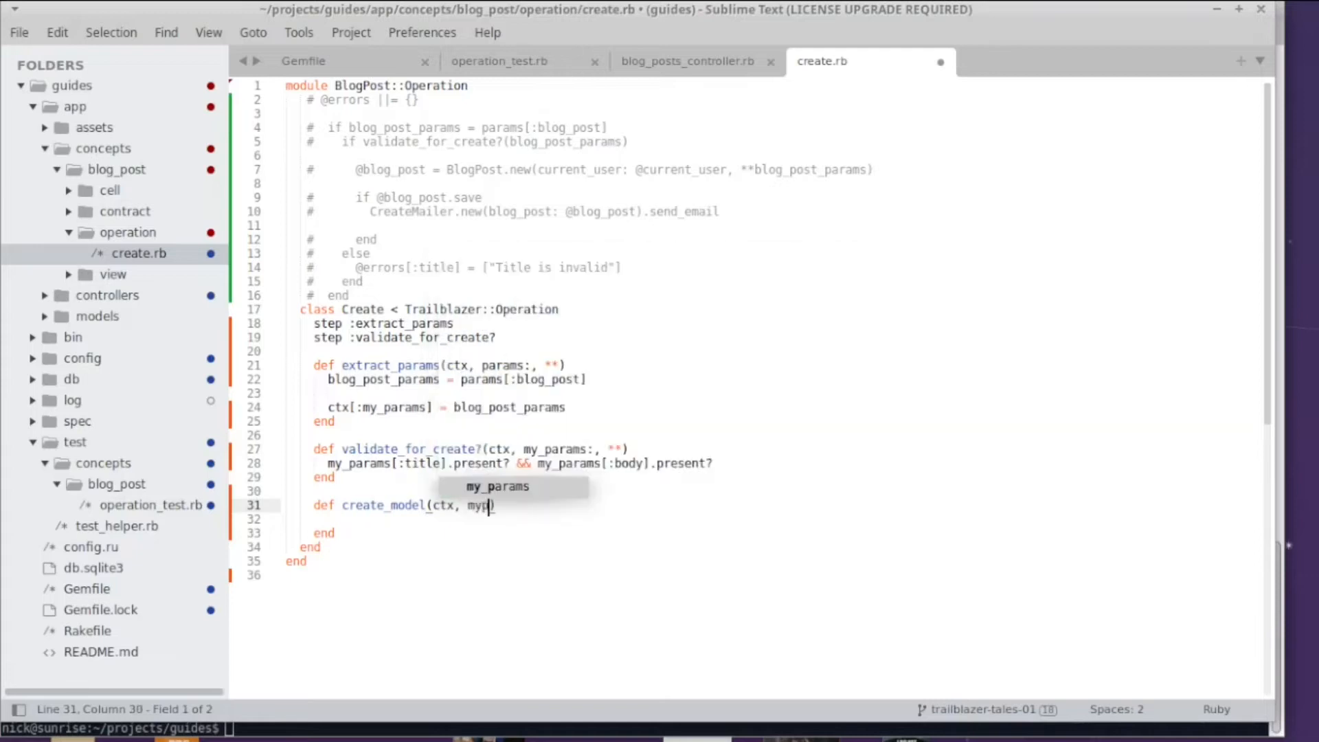
pyautogui.press('Tab')
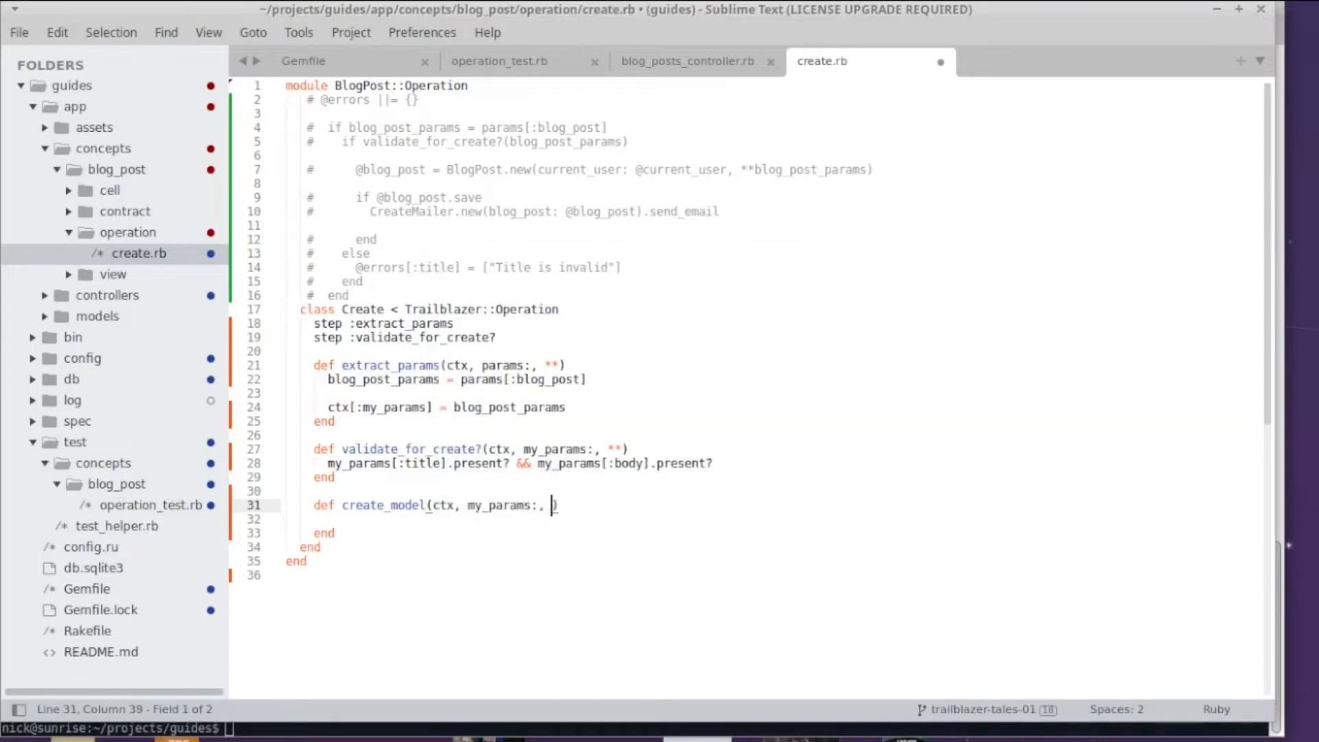
pyautogui.write('current_user:')
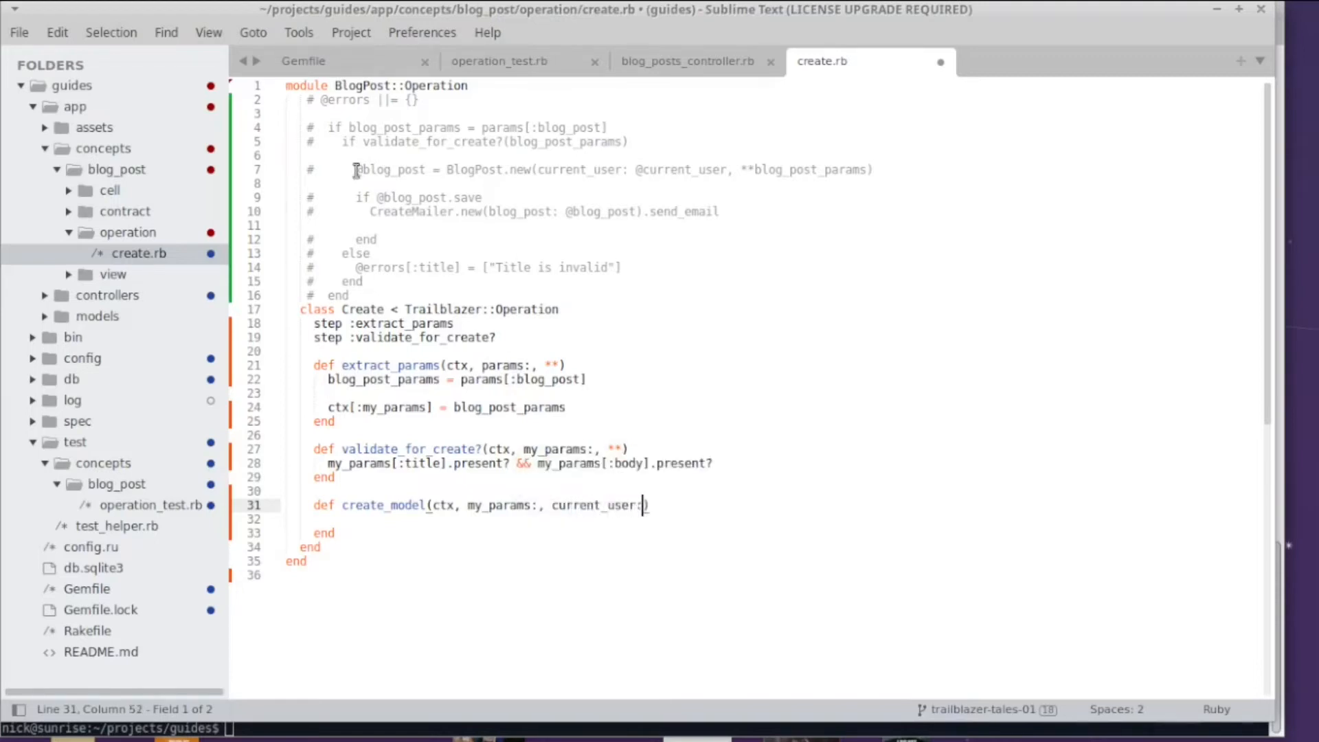
pyautogui.moveTo(355, 169); pyautogui.dragTo(872, 169)
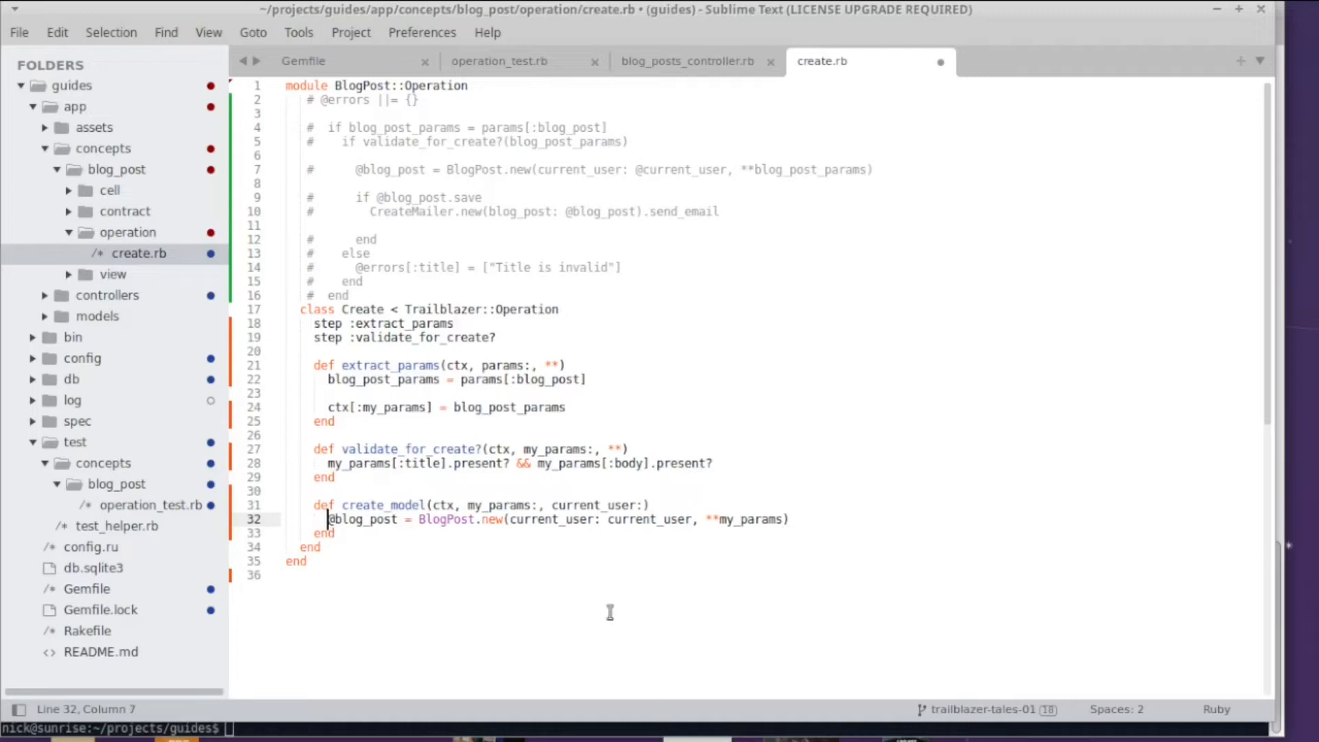
pyautogui.write('ctx[:')
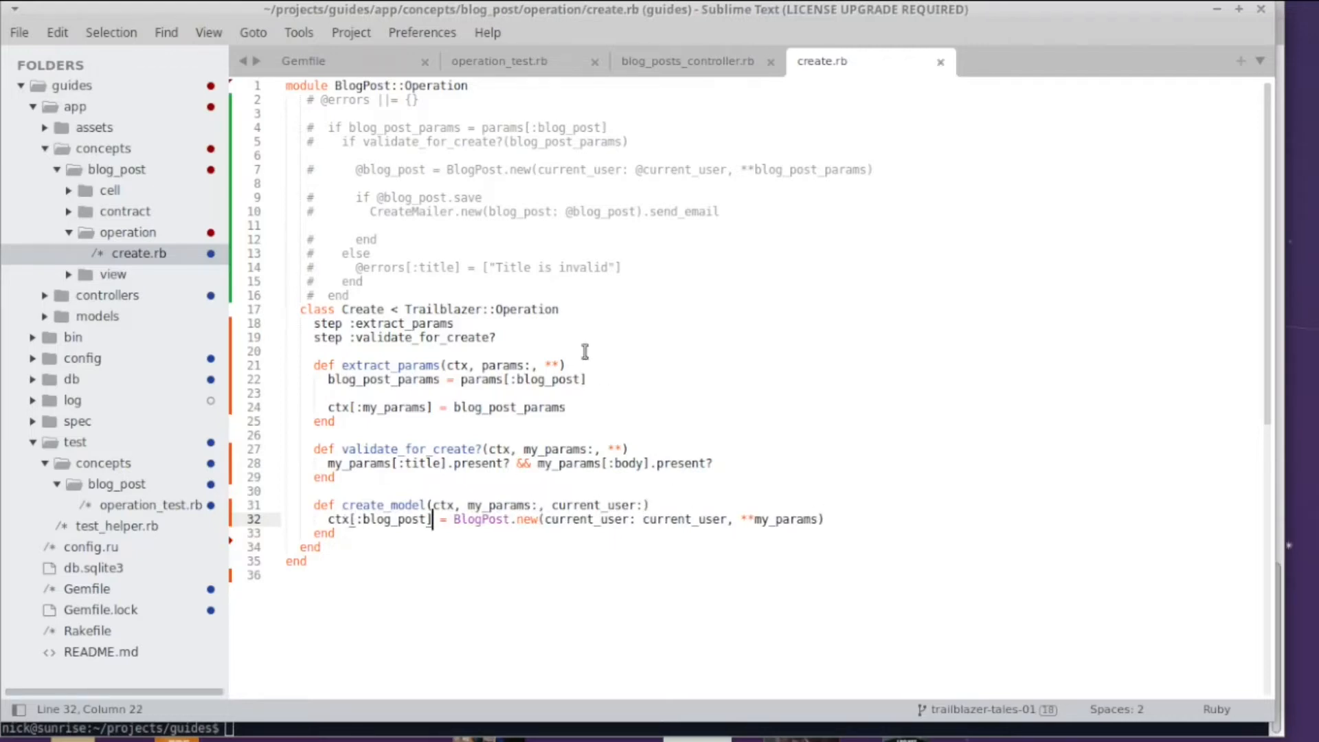
# Register step :create_model below the existing steps of the Create operation
pyautogui.press('enter')
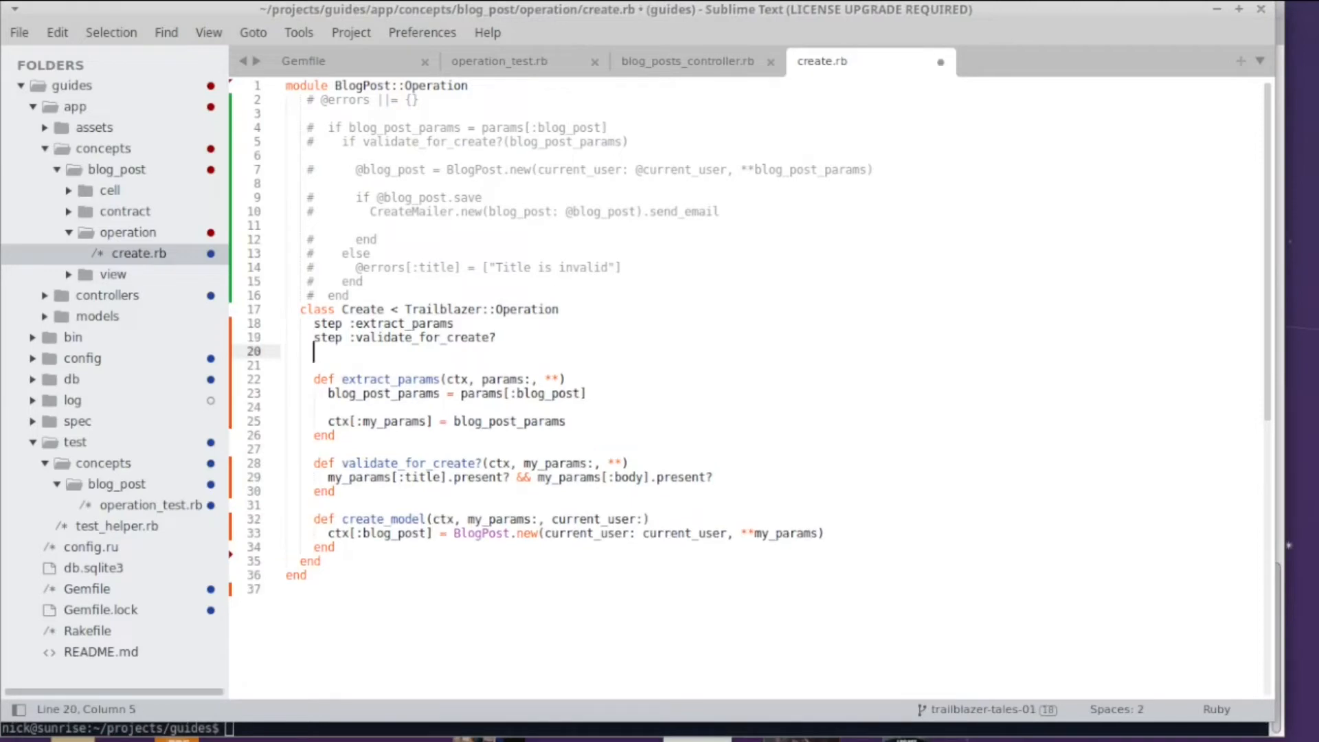
pyautogui.write('step :')
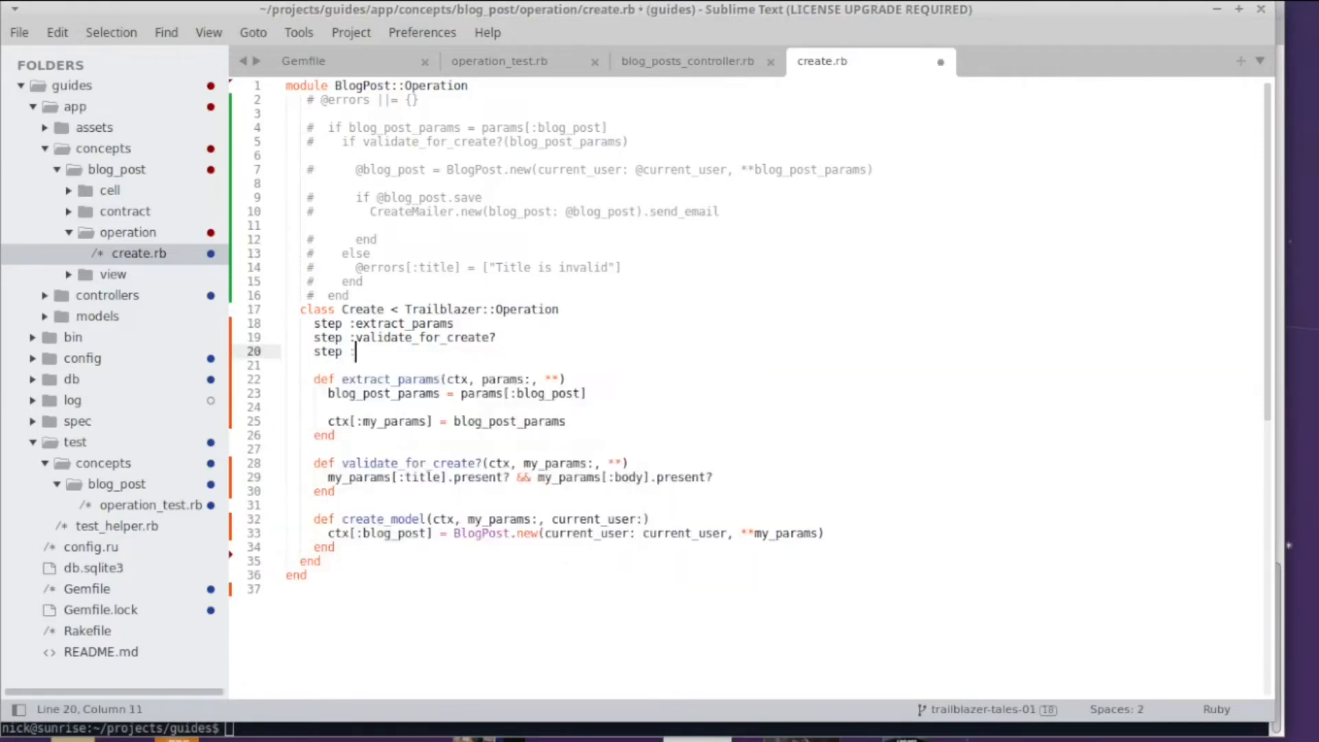
pyautogui.write('create_model')
pyautogui.click(575, 532)
pyautogui.write('auth')
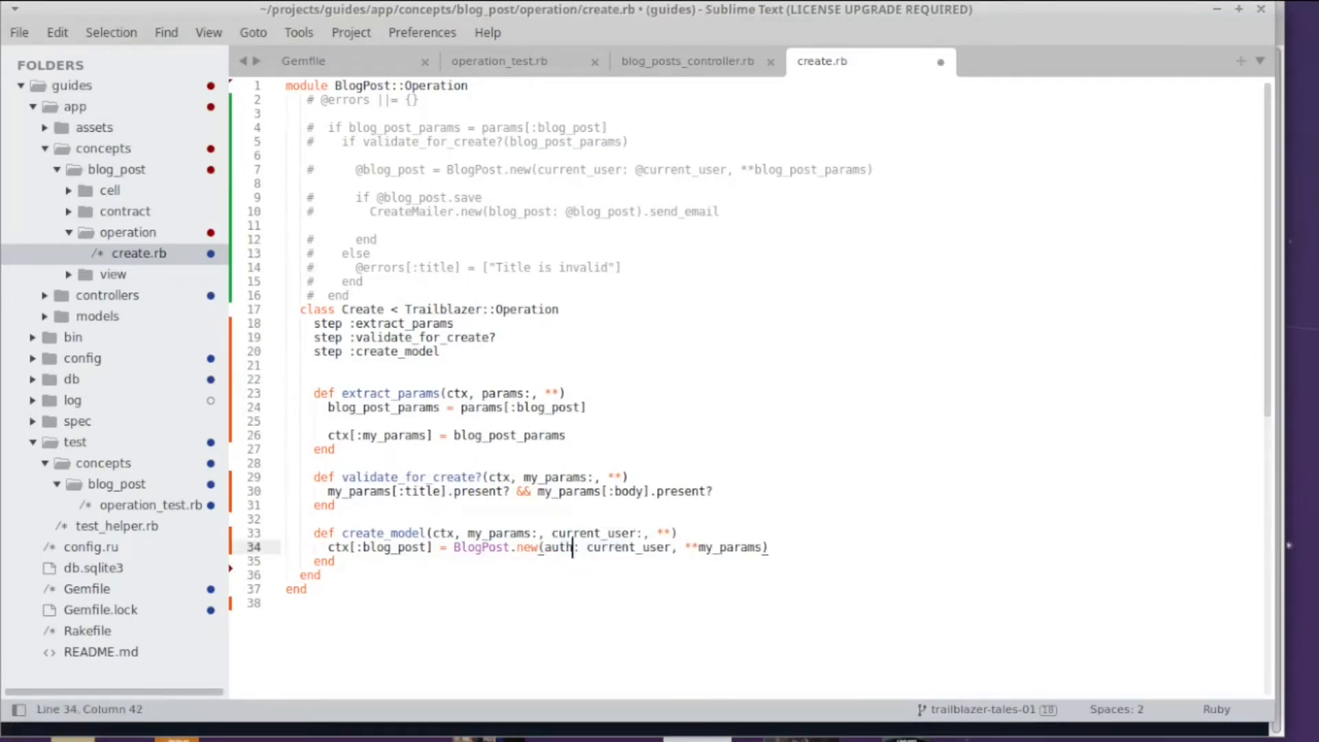
pyautogui.write('or')
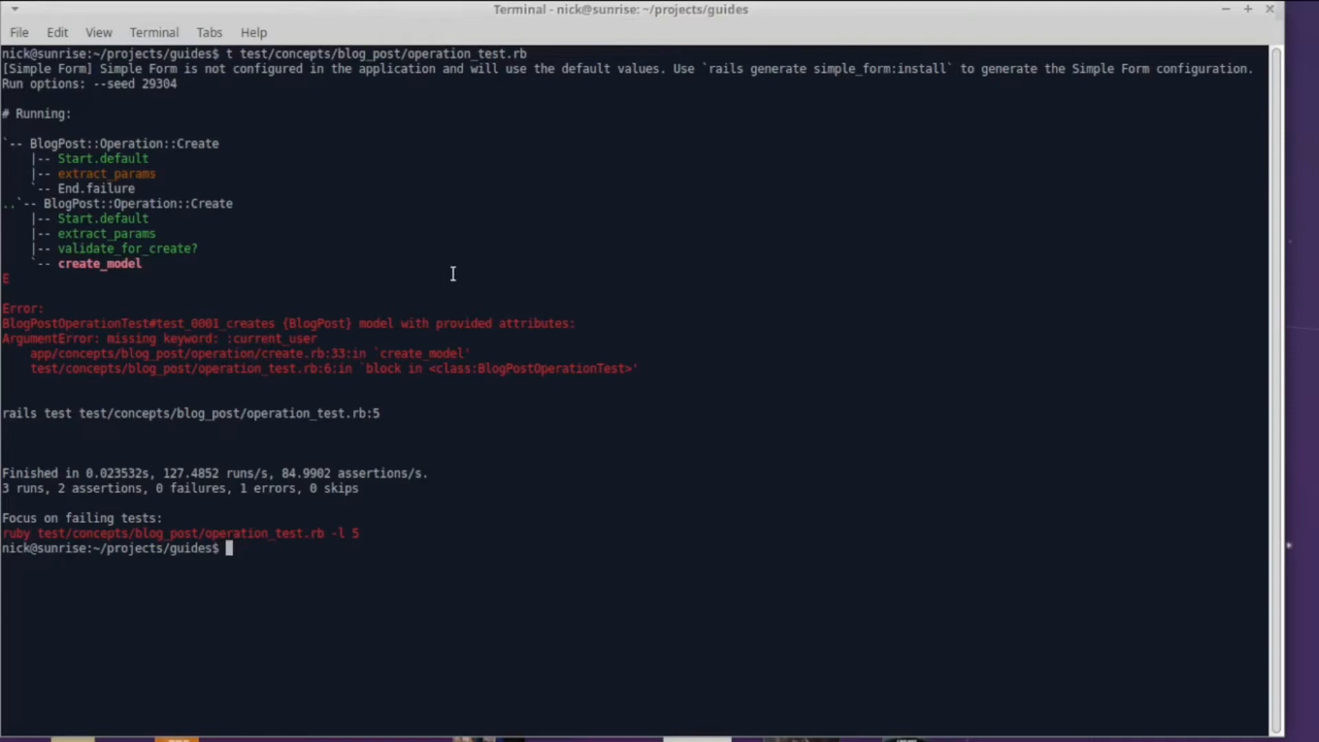
pyautogui.moveTo(443, 284)
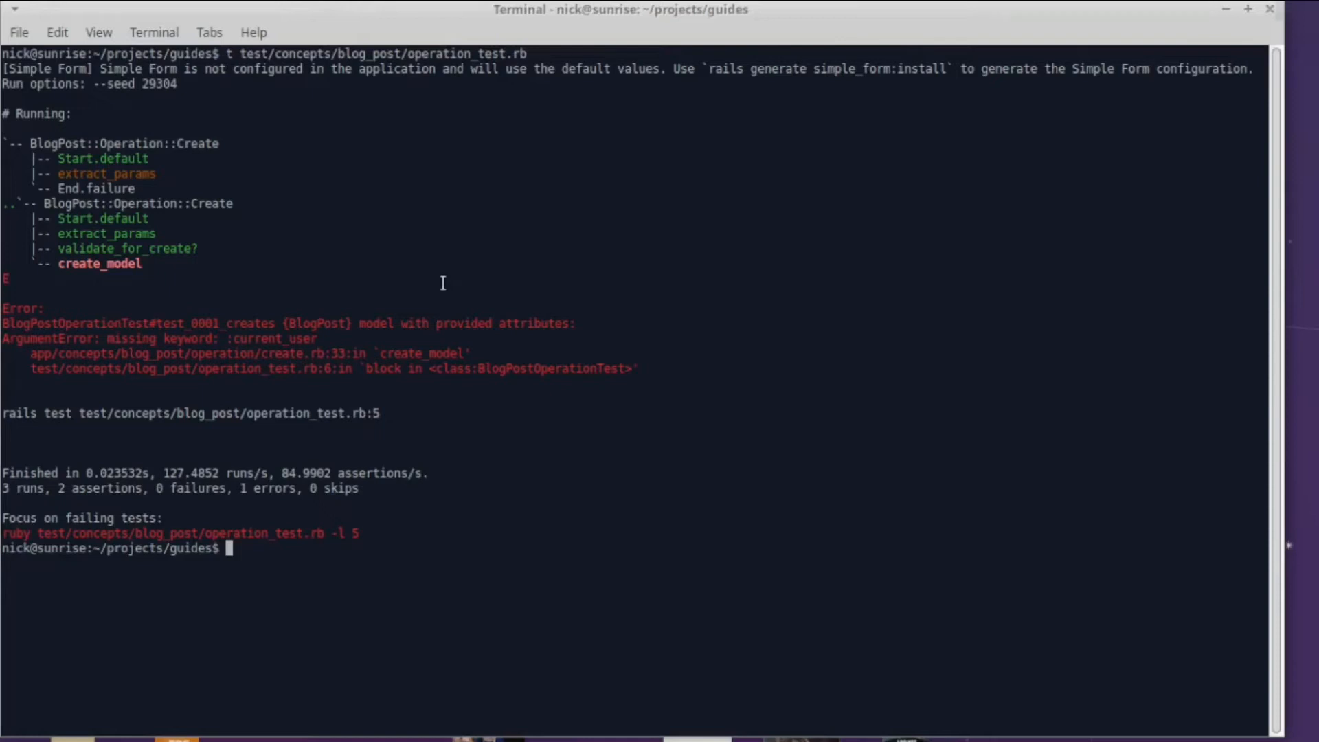
pyautogui.moveTo(299, 303)
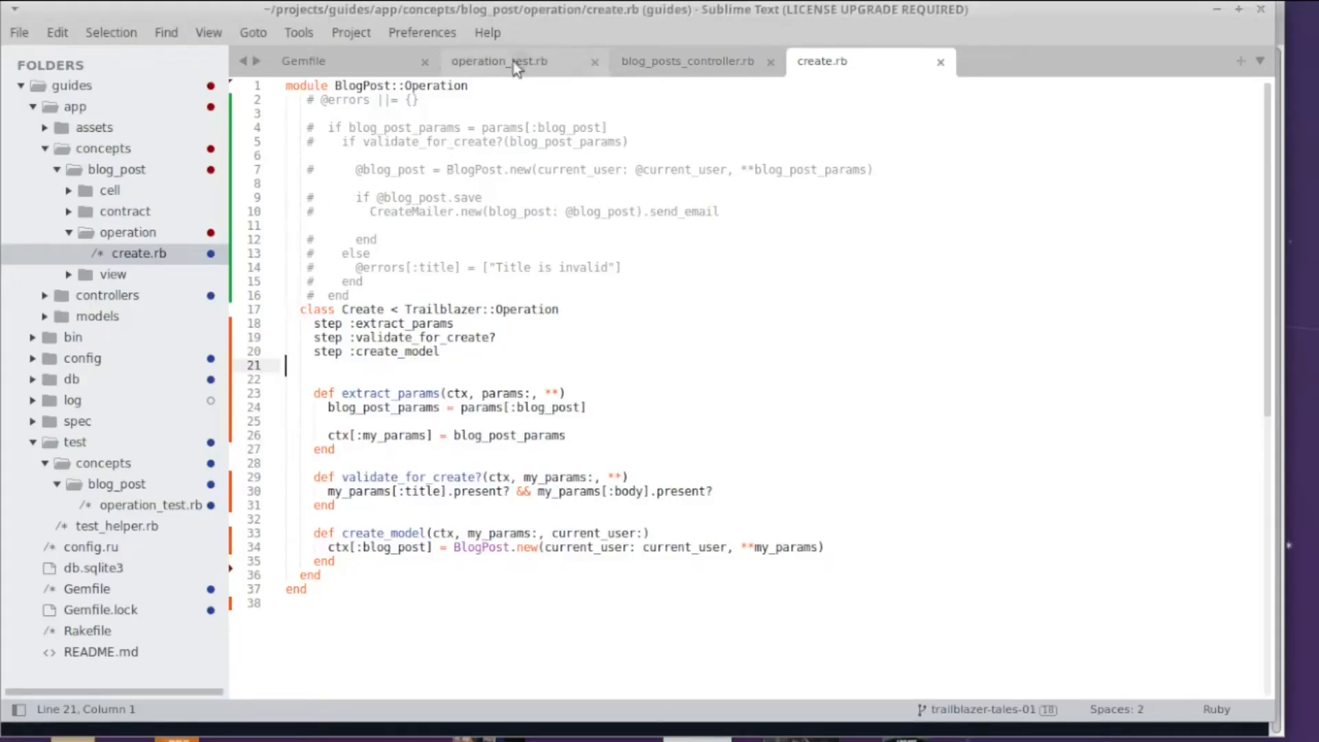
# In operation_test.rb, add current_user: "asdf" alongside params in the first test's call
pyautogui.click(499, 60)
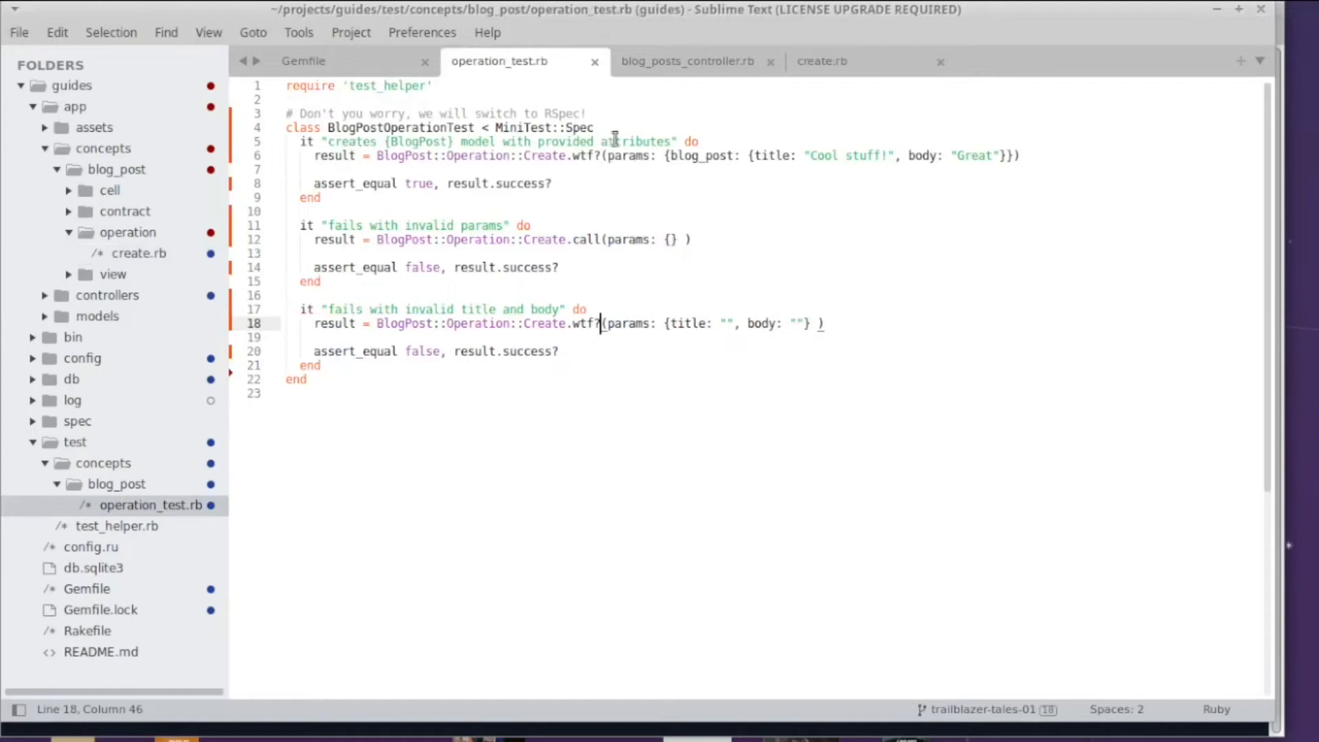
pyautogui.click(286, 169)
pyautogui.write(',')
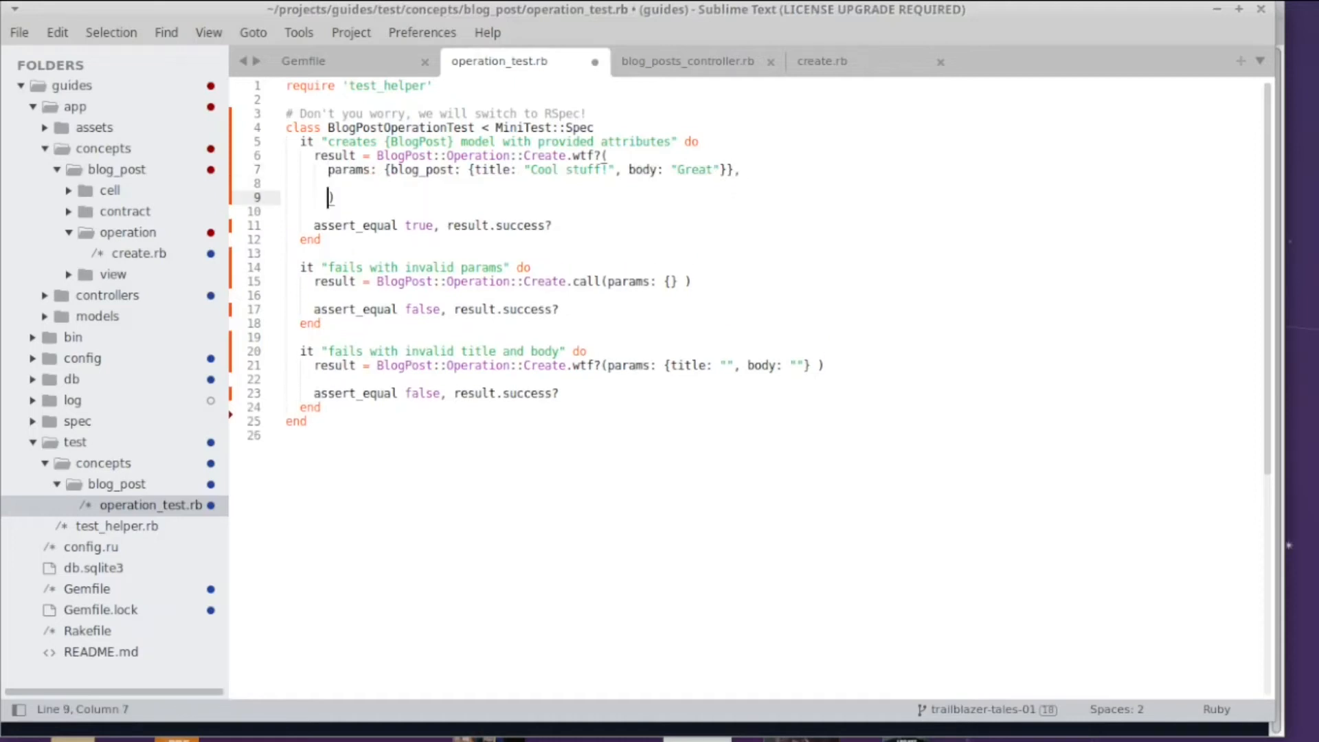
pyautogui.write('current_user:')
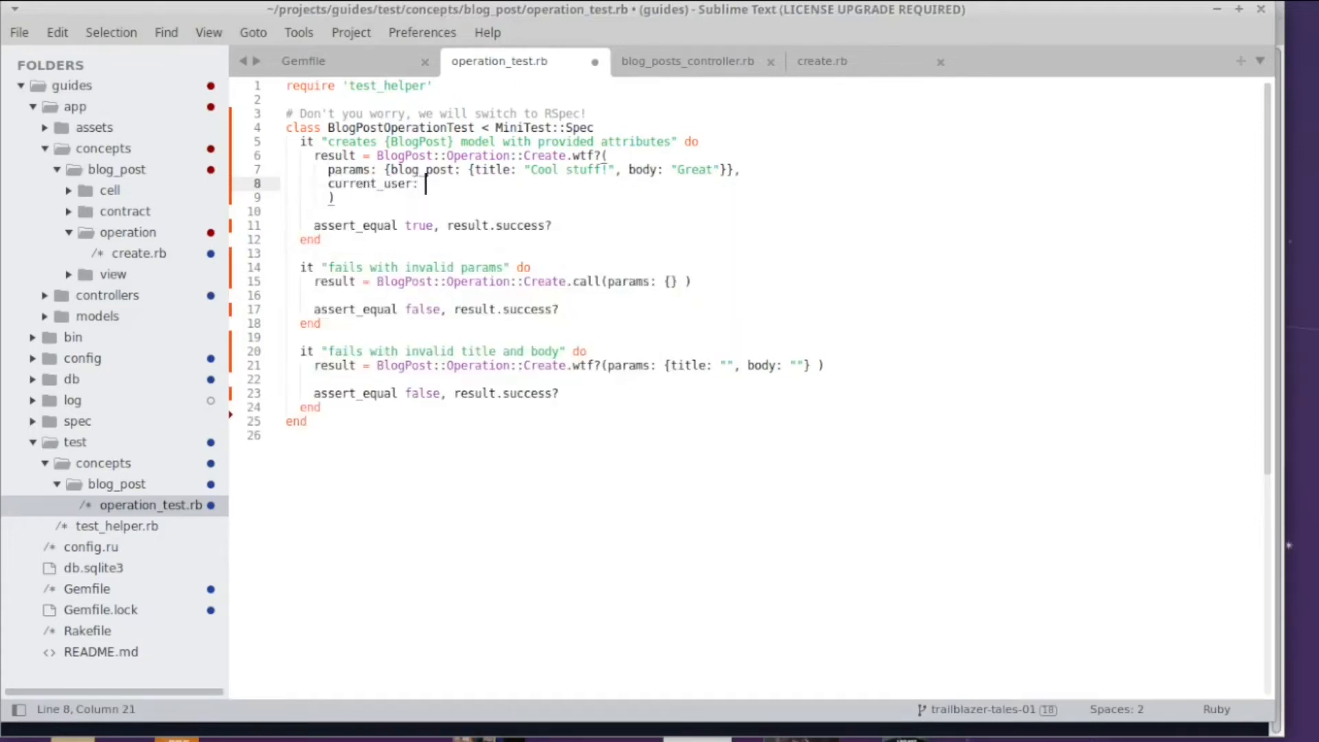
pyautogui.write('"asdf"')
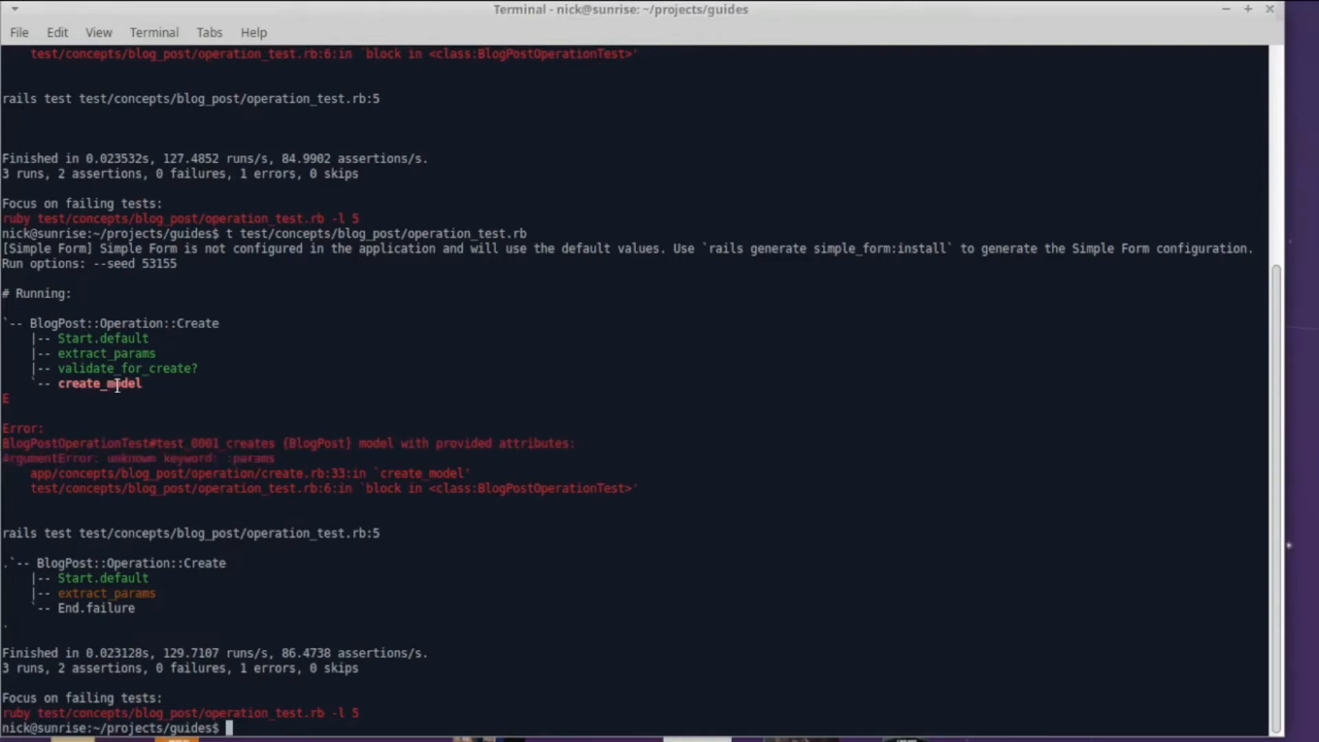
pyautogui.moveTo(217, 387)
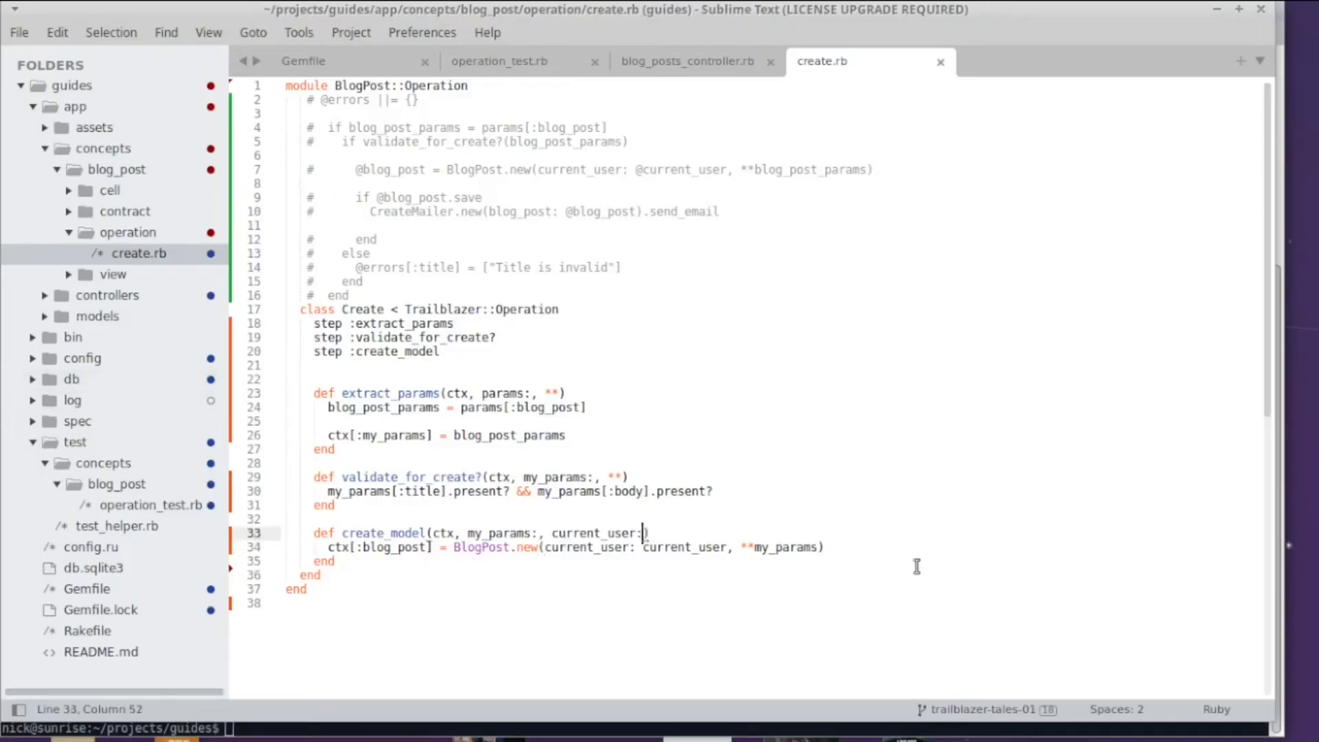
pyautogui.write('**')
pyautogui.click(576, 547)
pyautogui.write('autho')
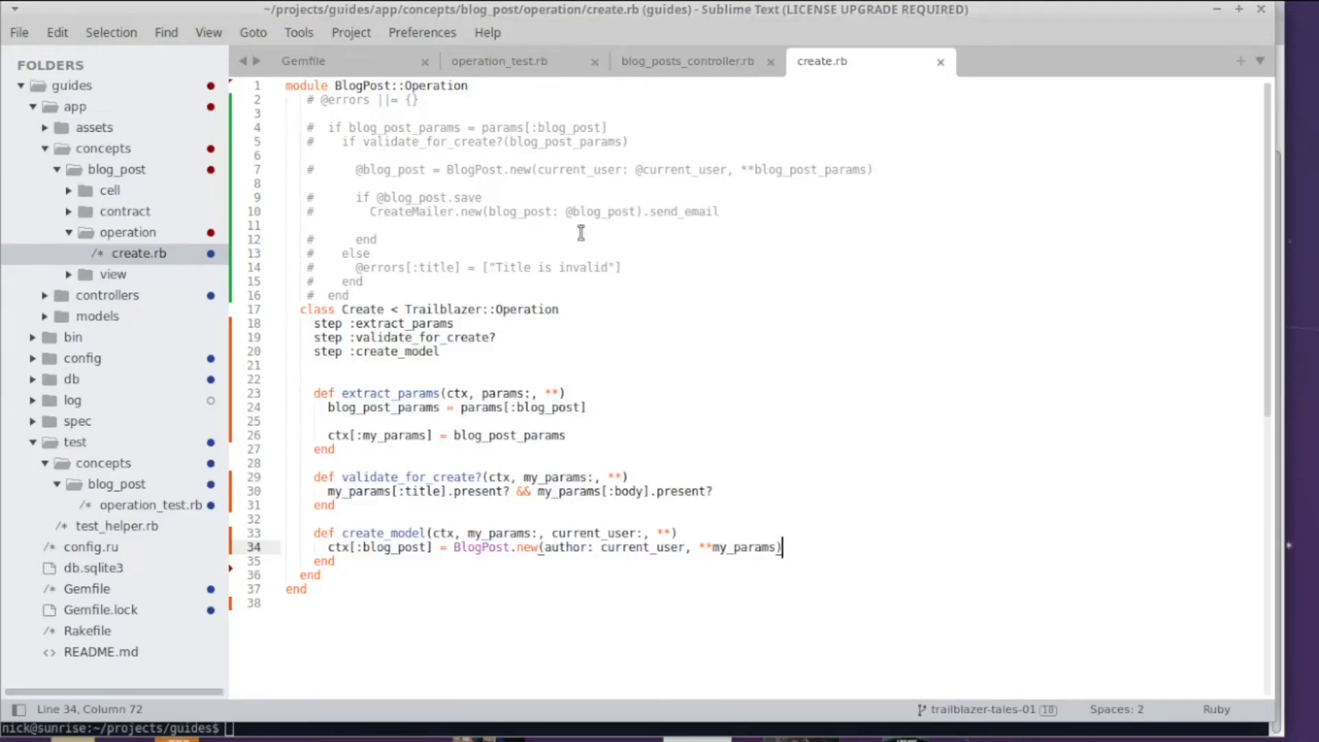
pyautogui.doubleClick(409, 198)
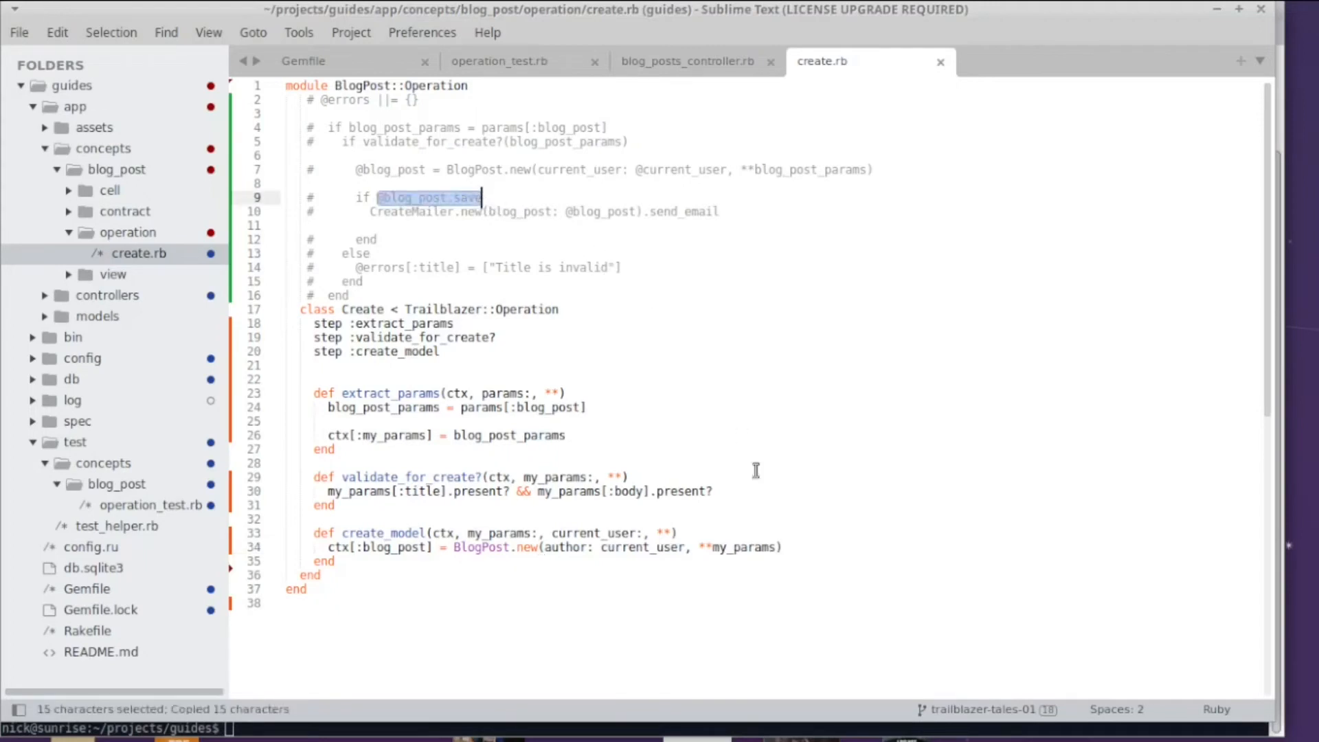
# Save the built post via ctx[:blog_post].save in create_model and start a new method stub
pyautogui.write('@blog_post.save')
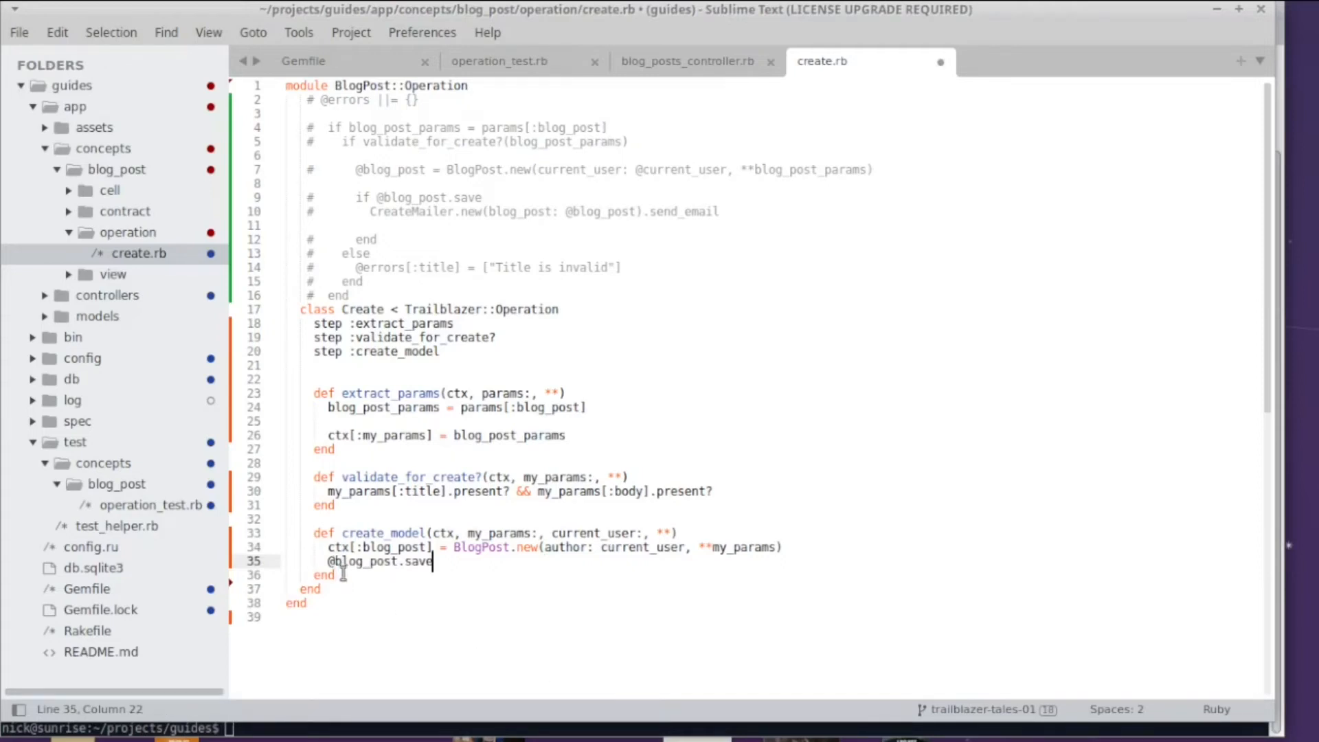
pyautogui.doubleClick(347, 561)
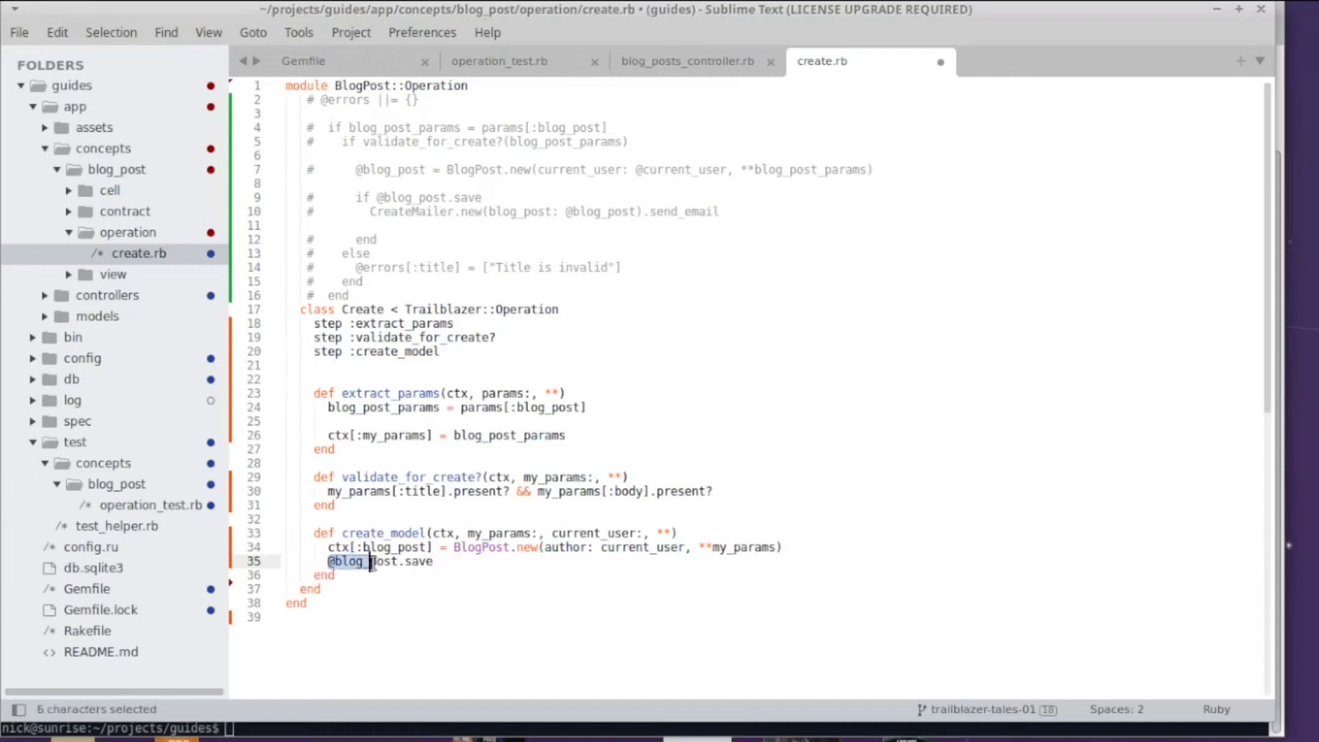
pyautogui.write('cr')
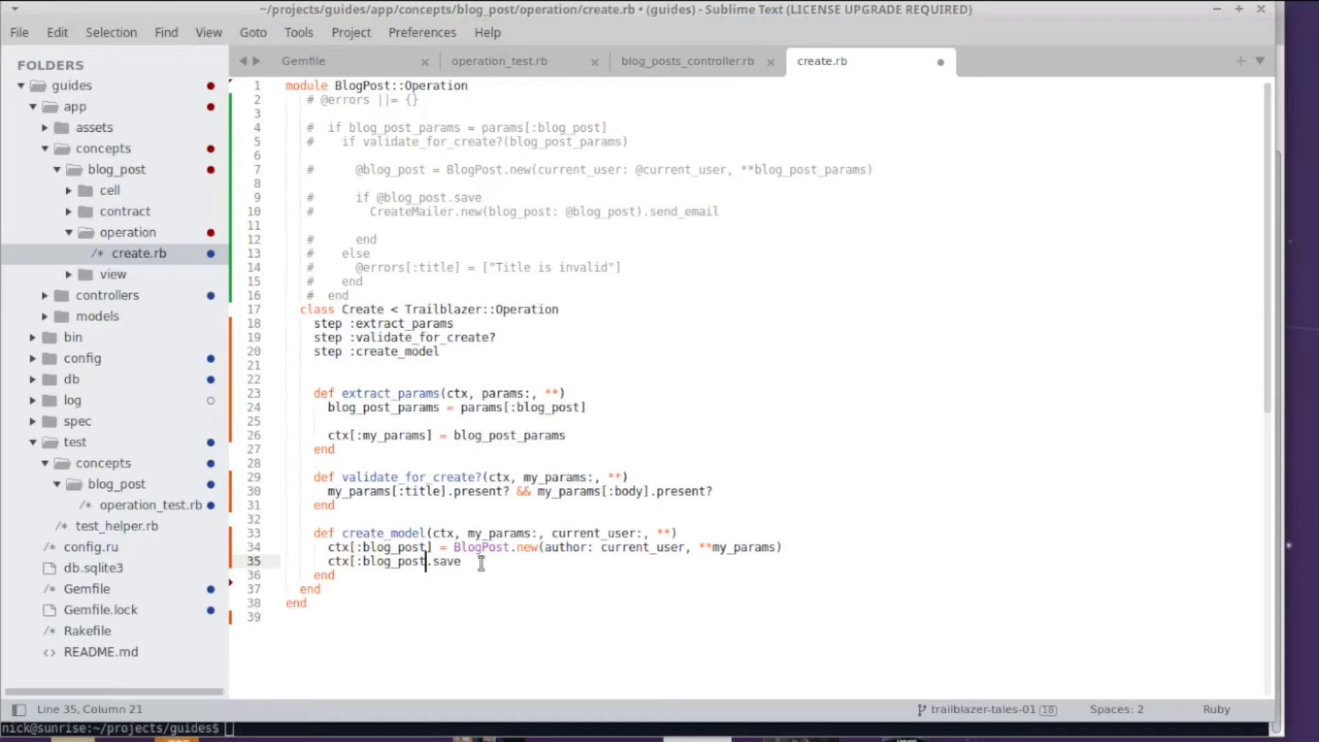
pyautogui.write('def method_name')
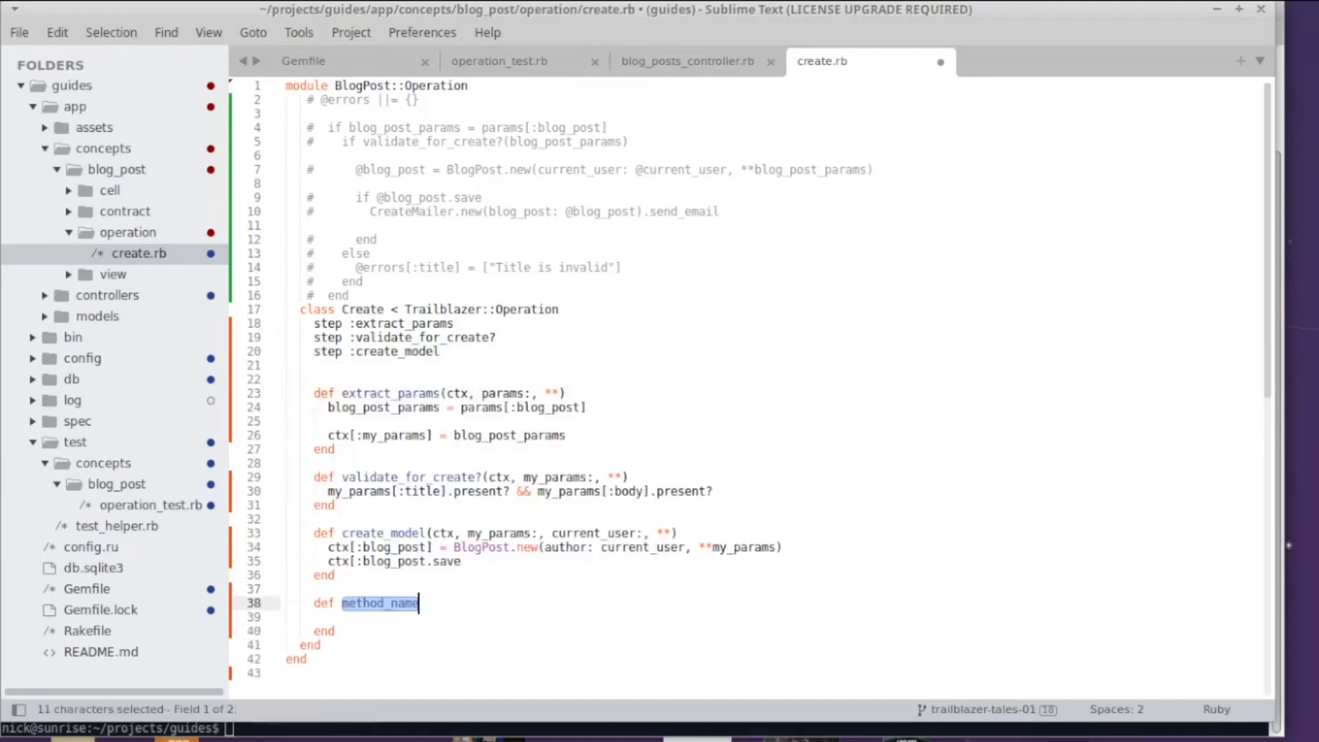
# Define notify(ctx, blog_post:, **) calling CreateMailer.new(blog_post: blog_post).send_email
pyautogui.write('notify')
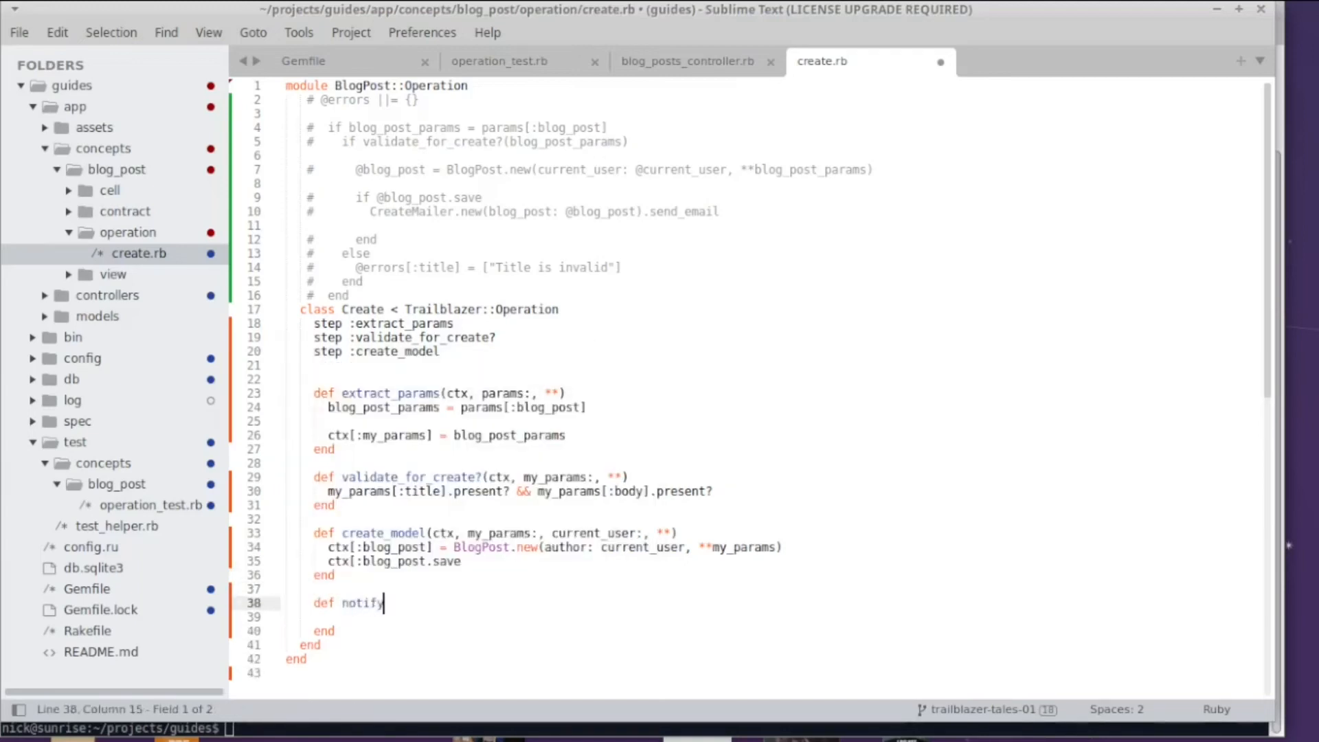
pyautogui.write('(ctx, blog_post:, **')
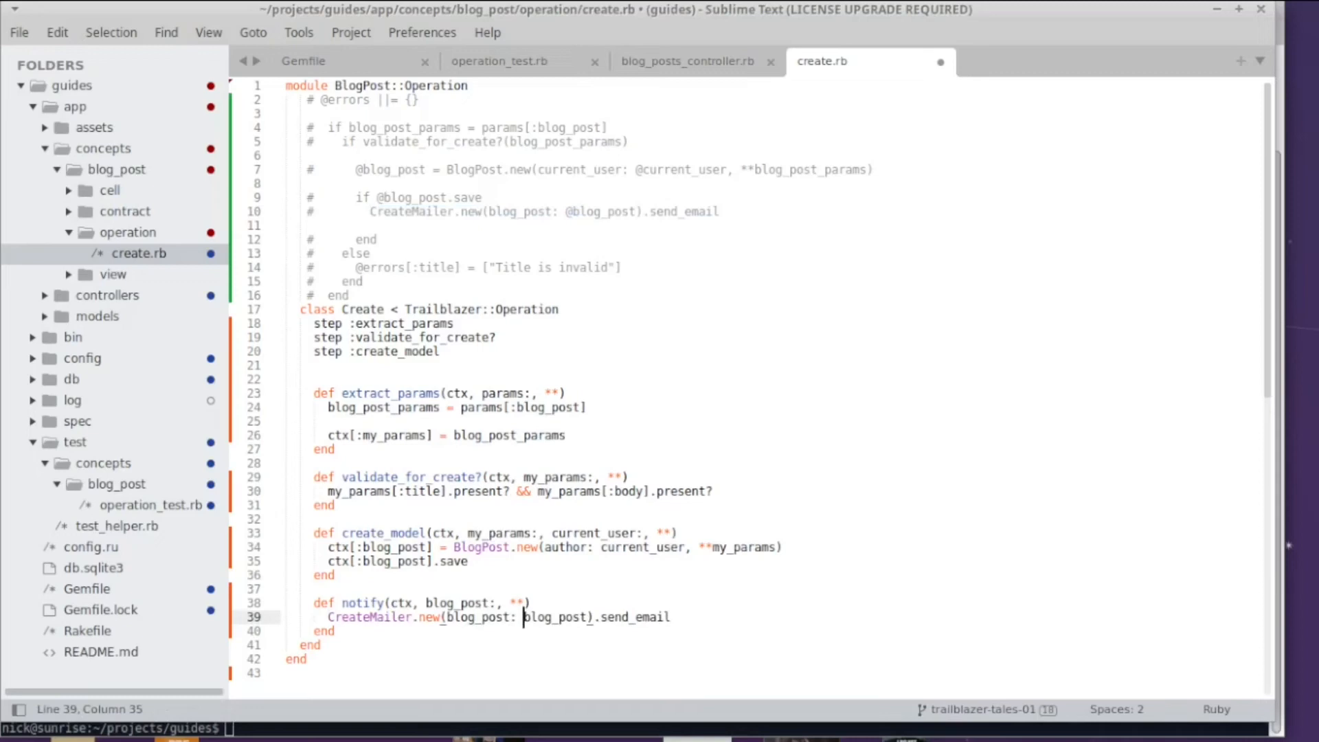
pyautogui.moveTo(435, 651)
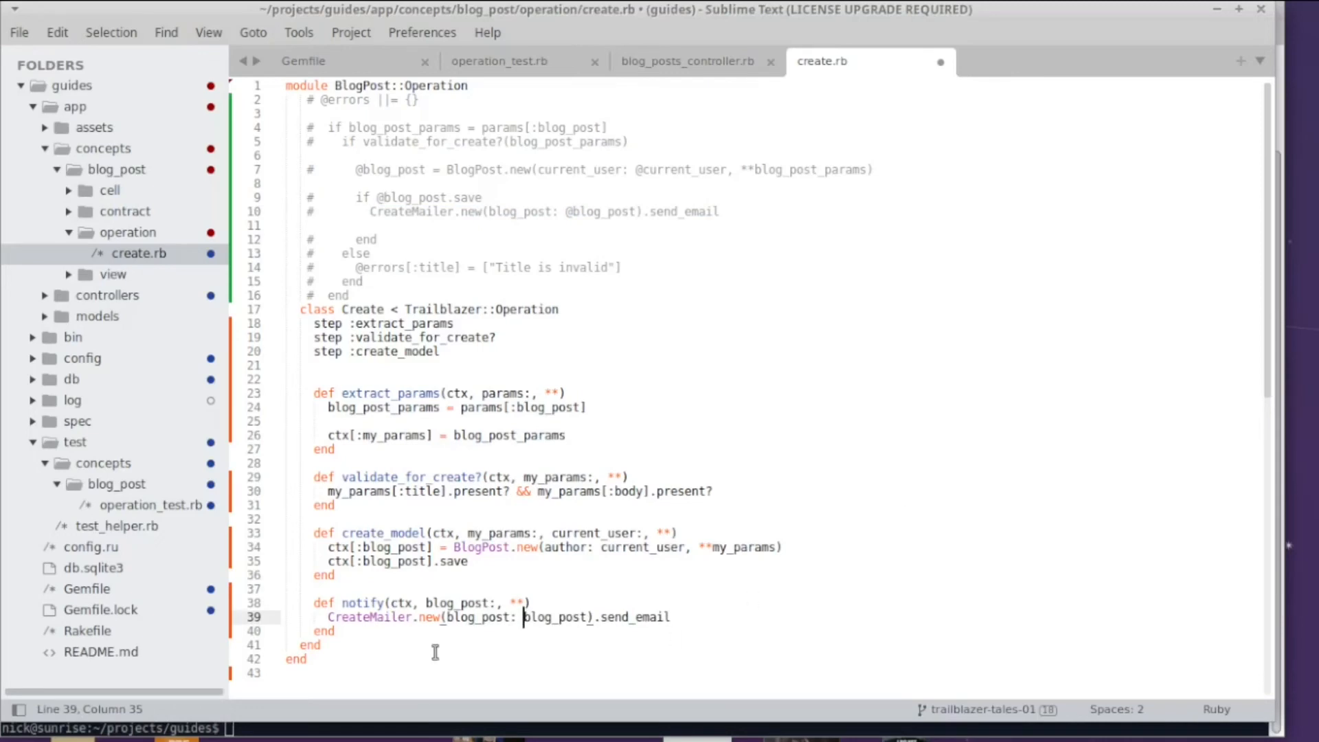
pyautogui.moveTo(341, 544)
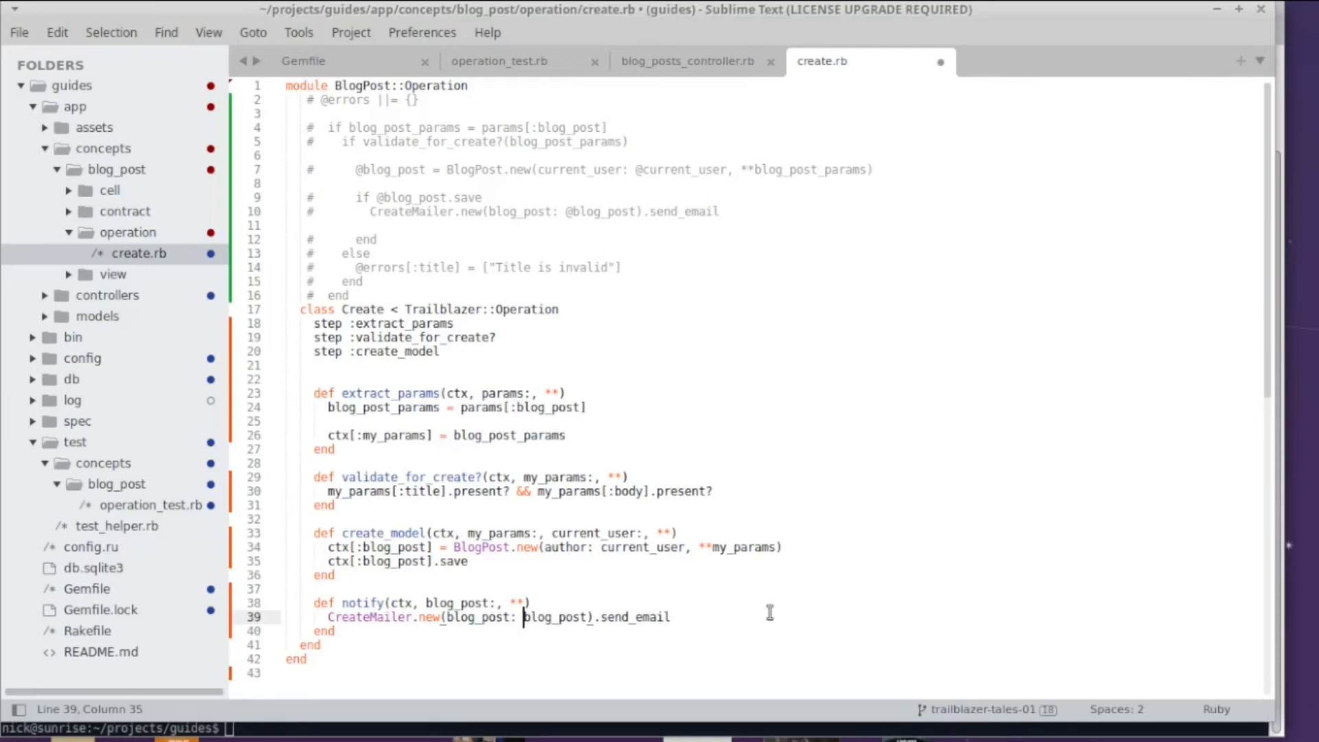
# Add step :notify under step :create_model and return to operation_test.rb
pyautogui.write('st')
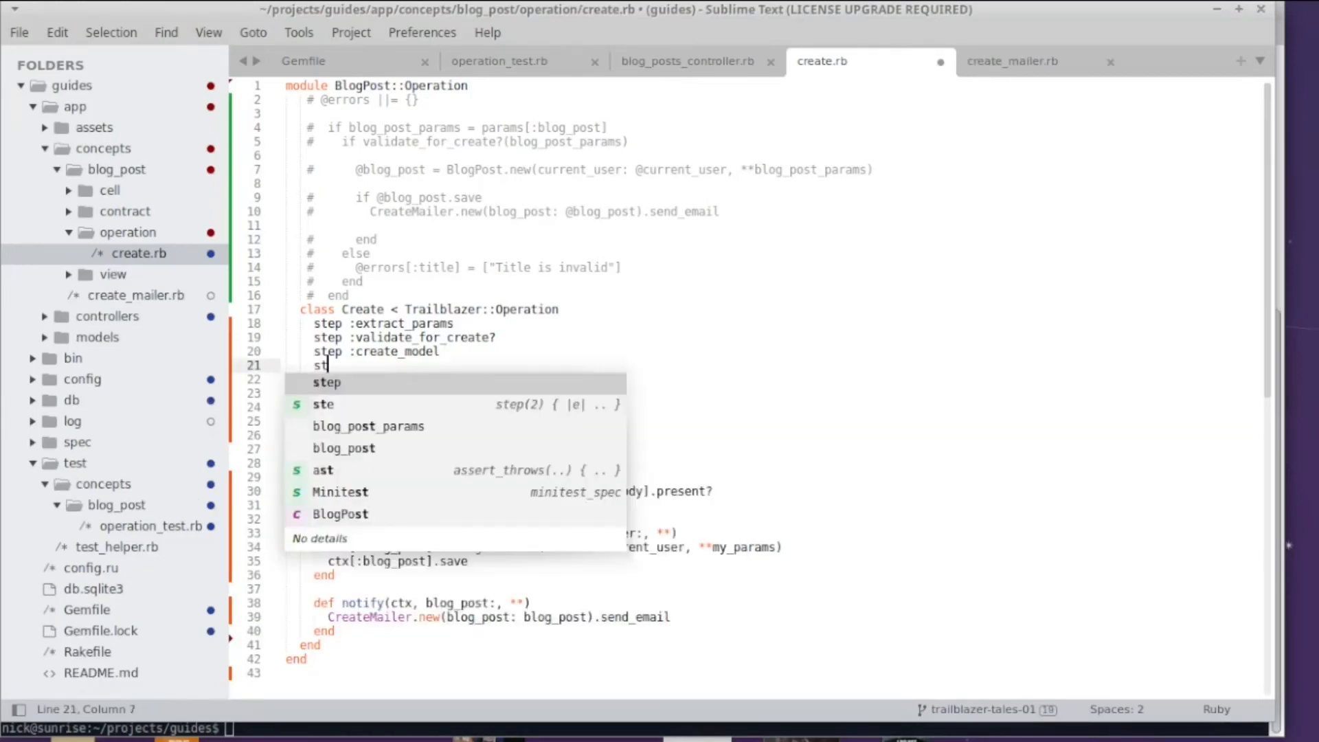
pyautogui.write('ep :nt')
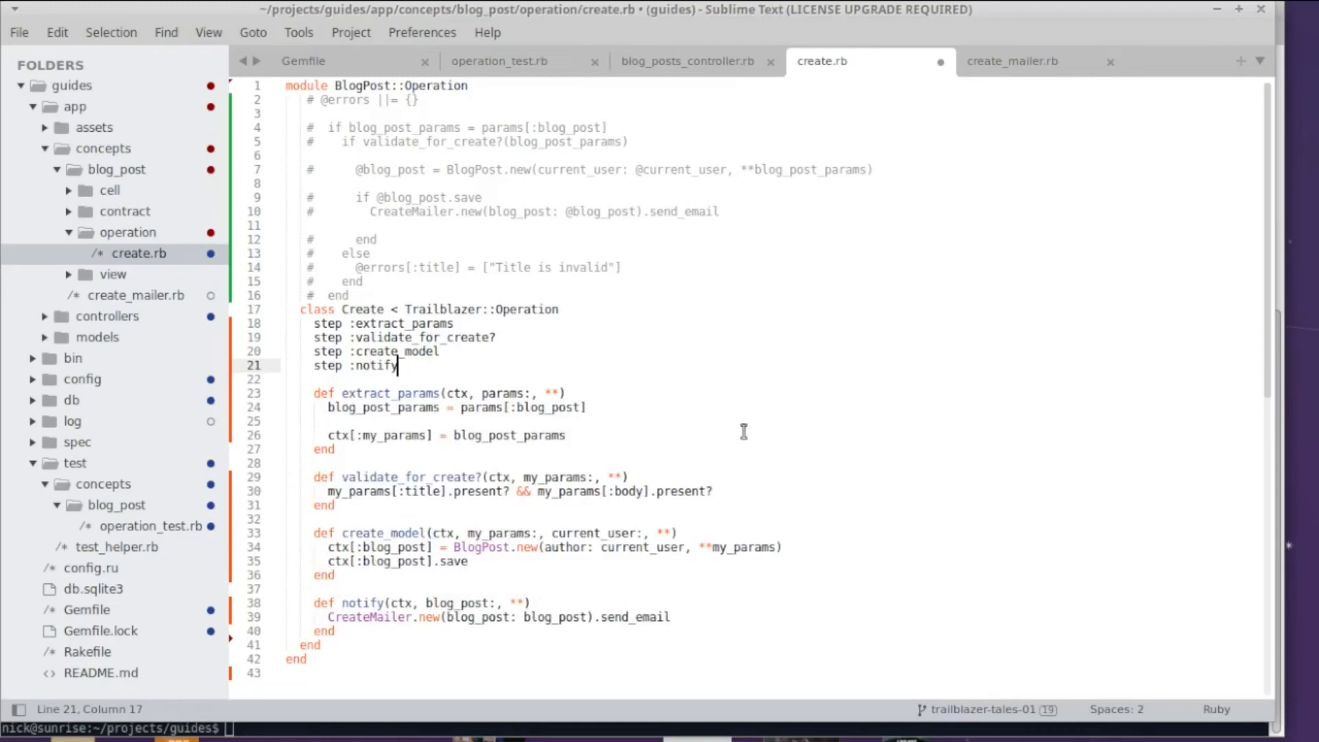
pyautogui.moveTo(743, 435)
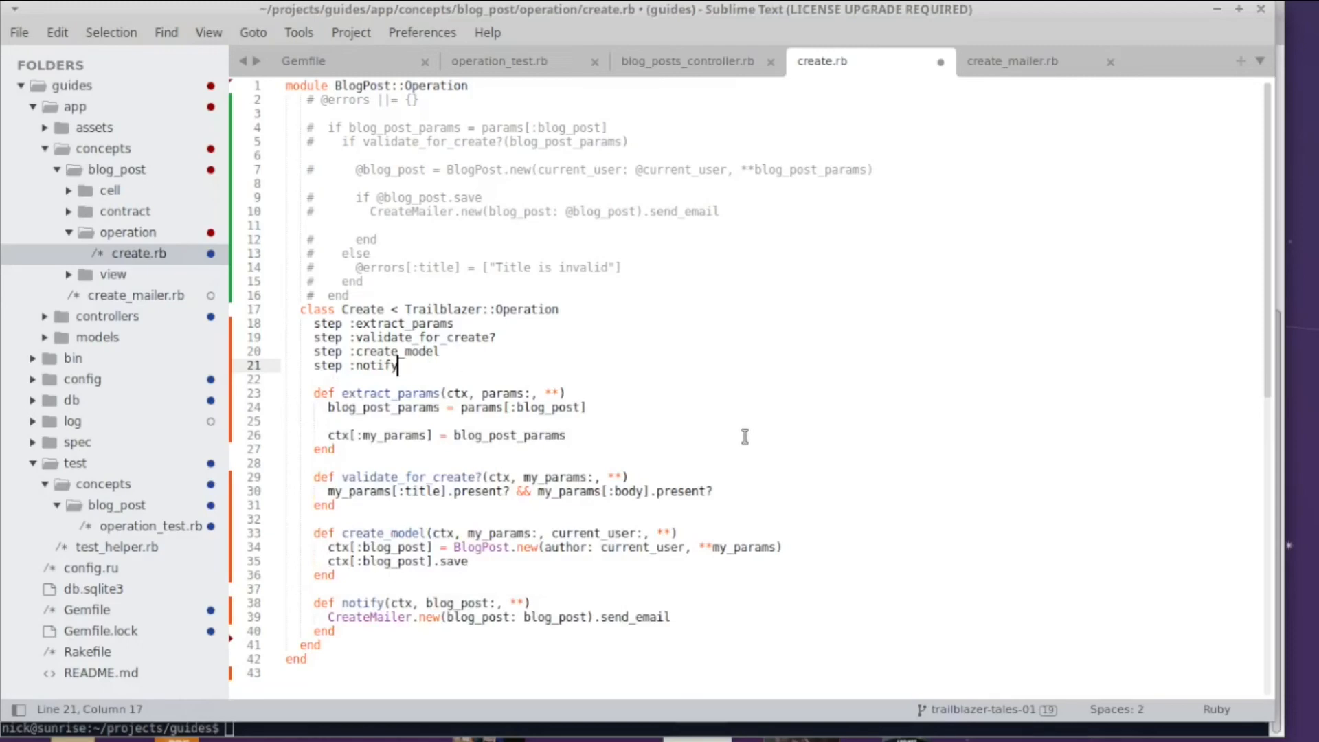
pyautogui.moveTo(631, 273)
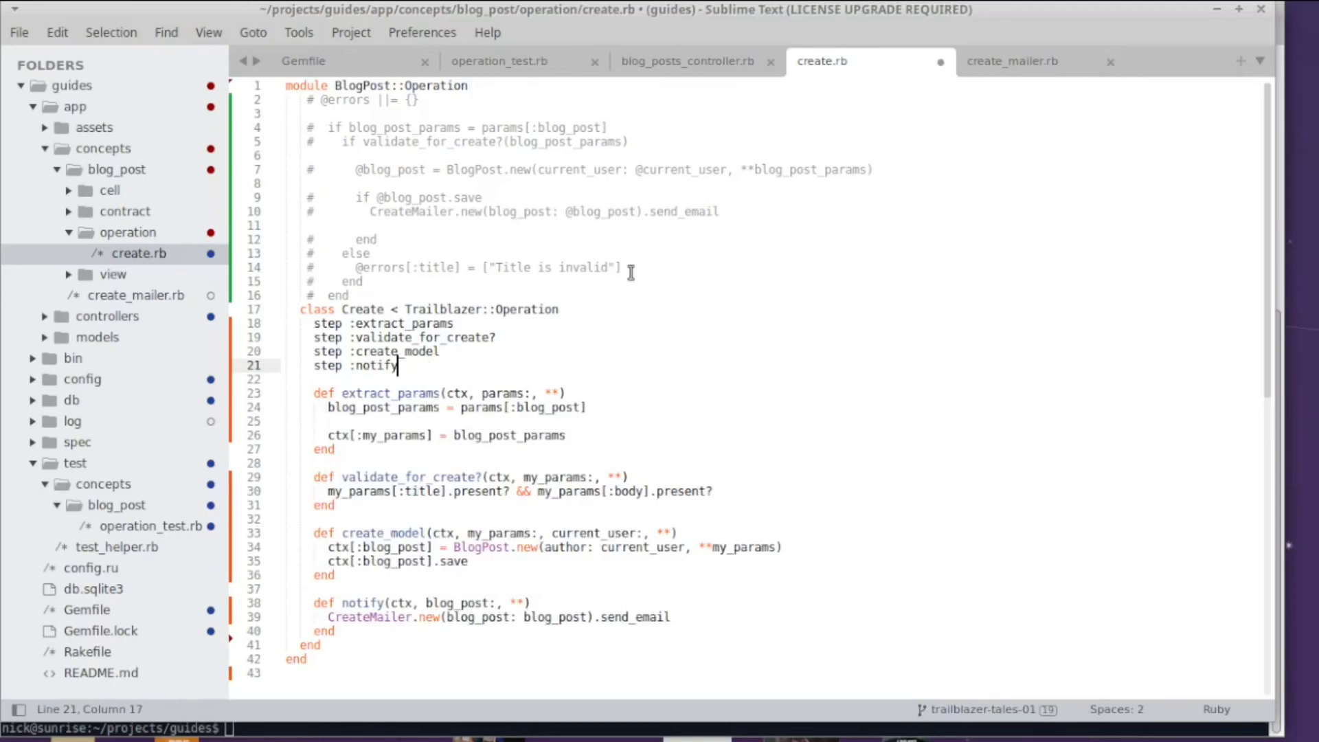
pyautogui.click(499, 61)
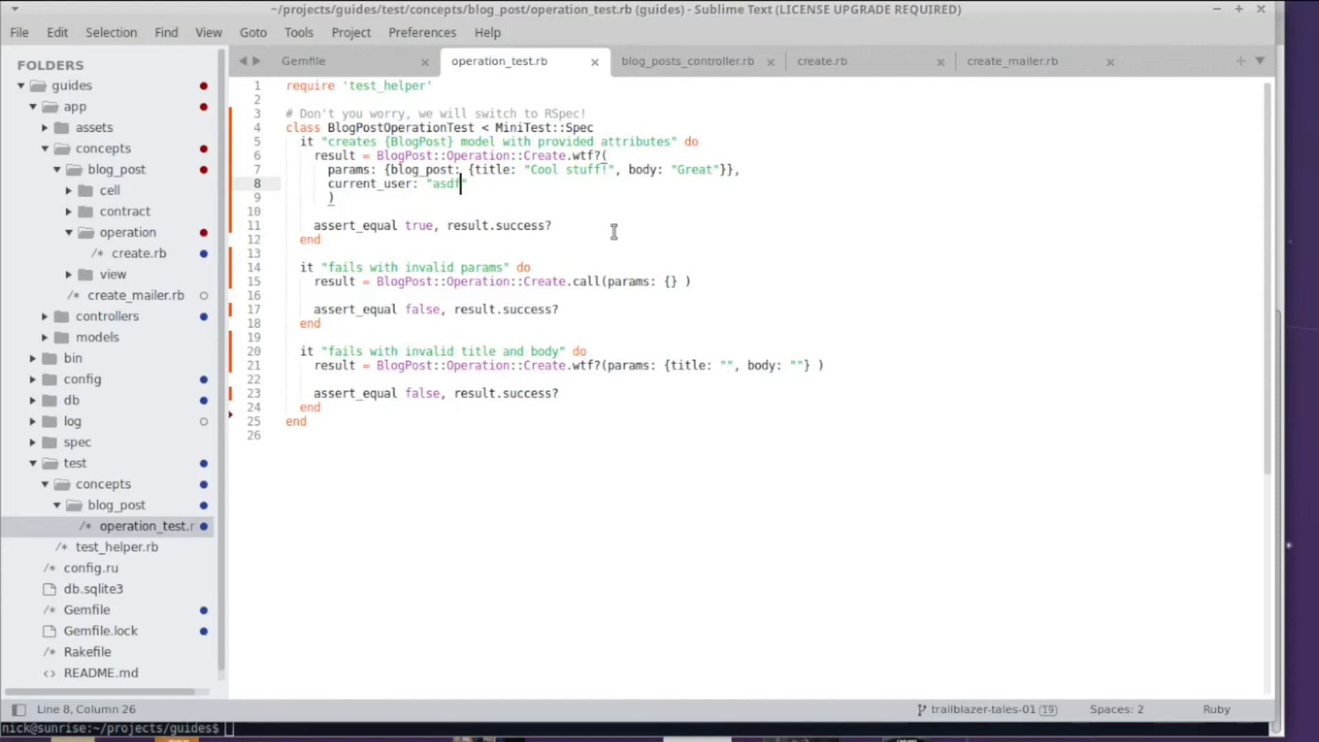
# After the success assertion, assign model = result[:blog_post] in the creates-model spec
pyautogui.click(551, 225)
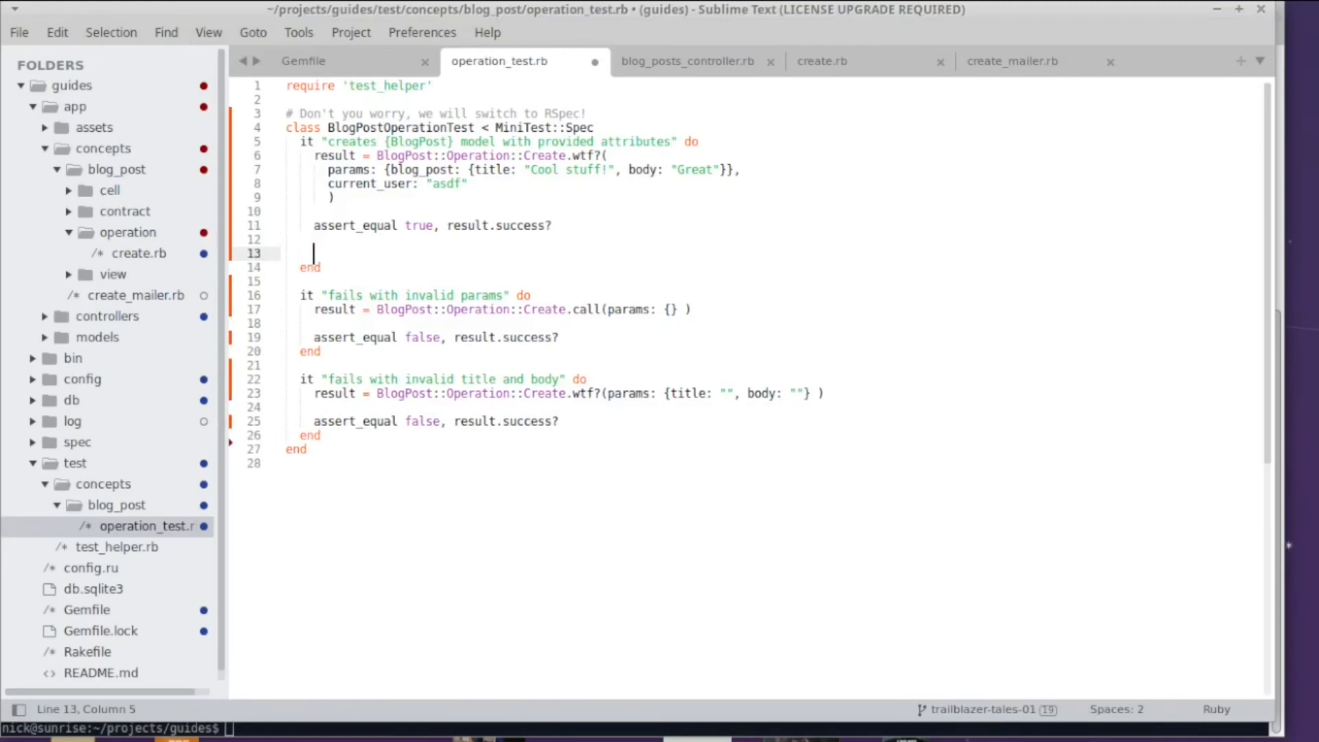
pyautogui.write('res')
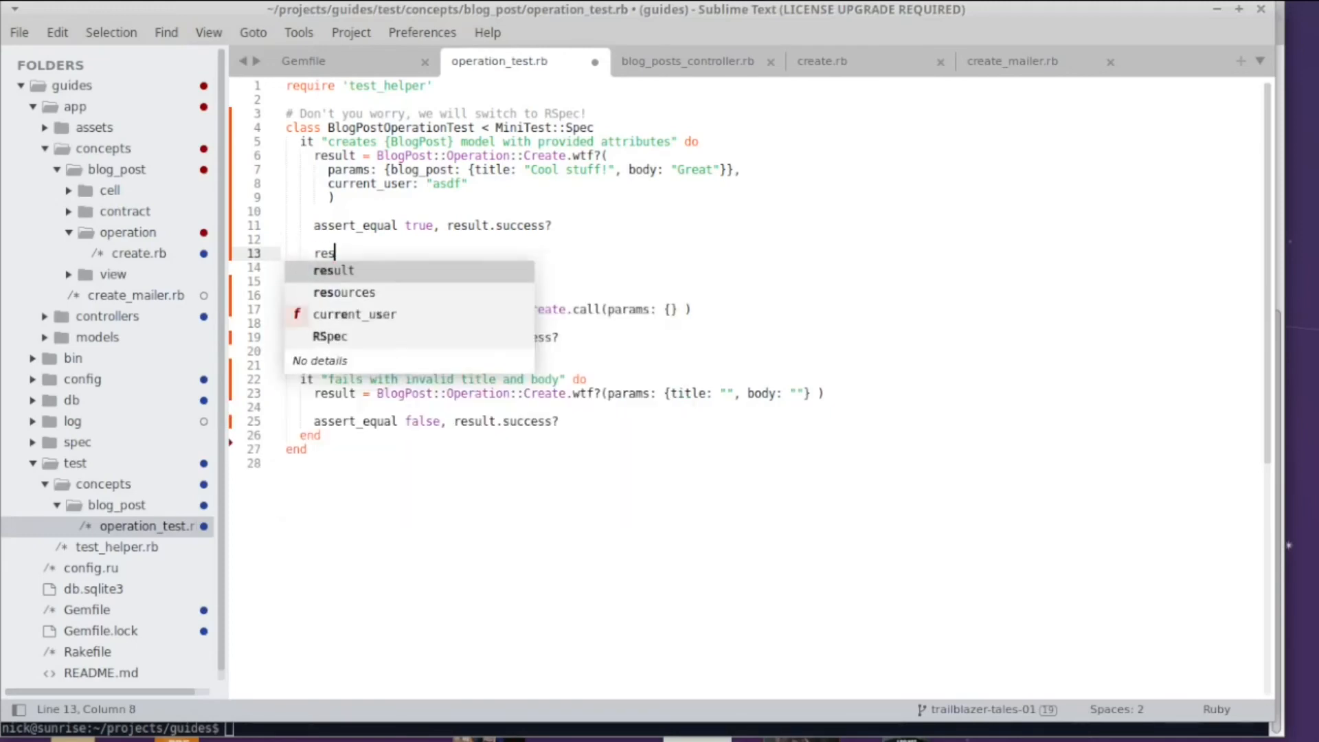
pyautogui.press('Tab')
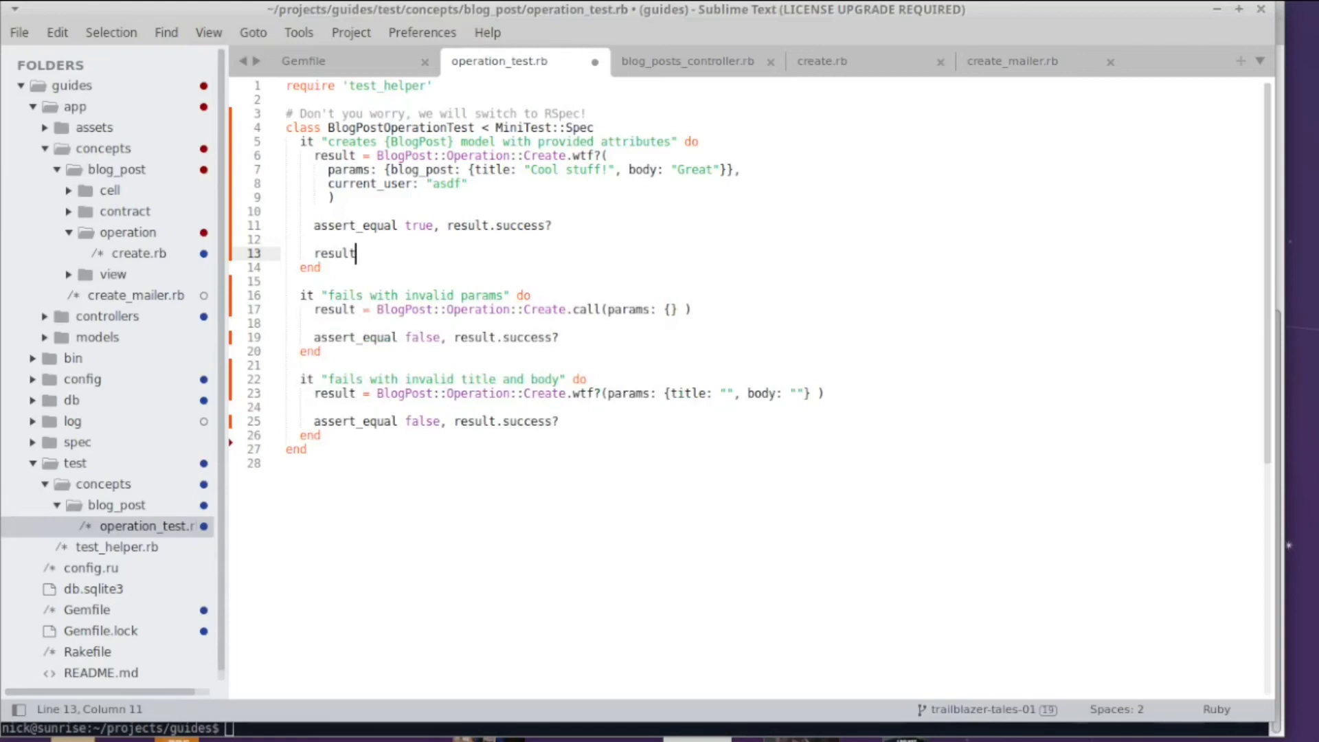
pyautogui.write('[:')
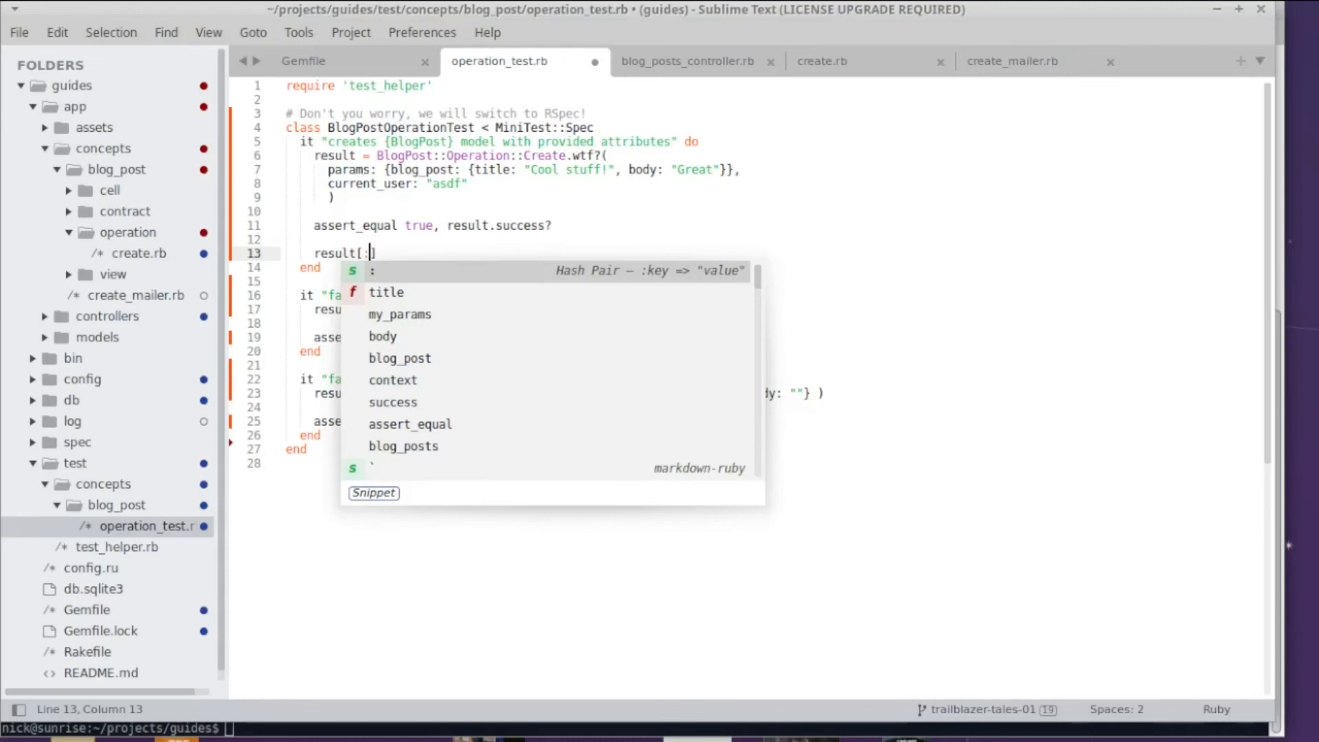
pyautogui.write('bl')
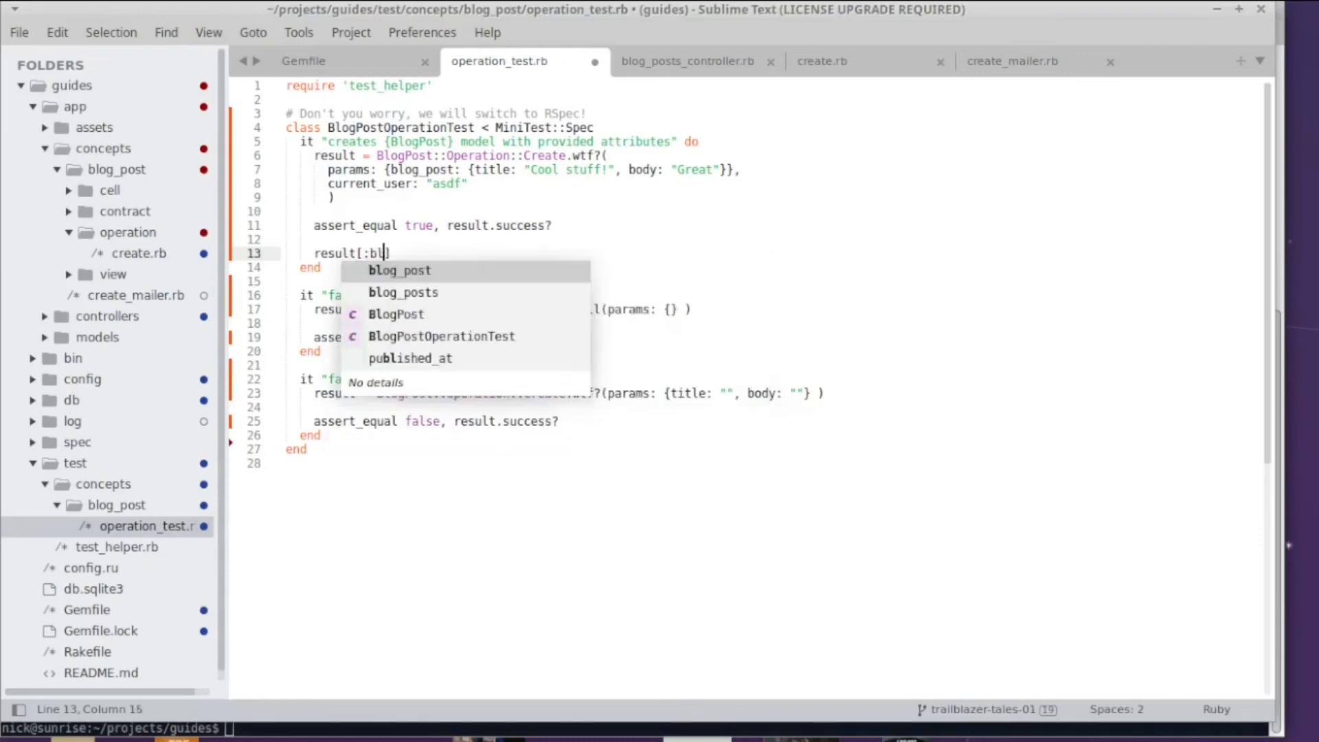
pyautogui.press('Tab')
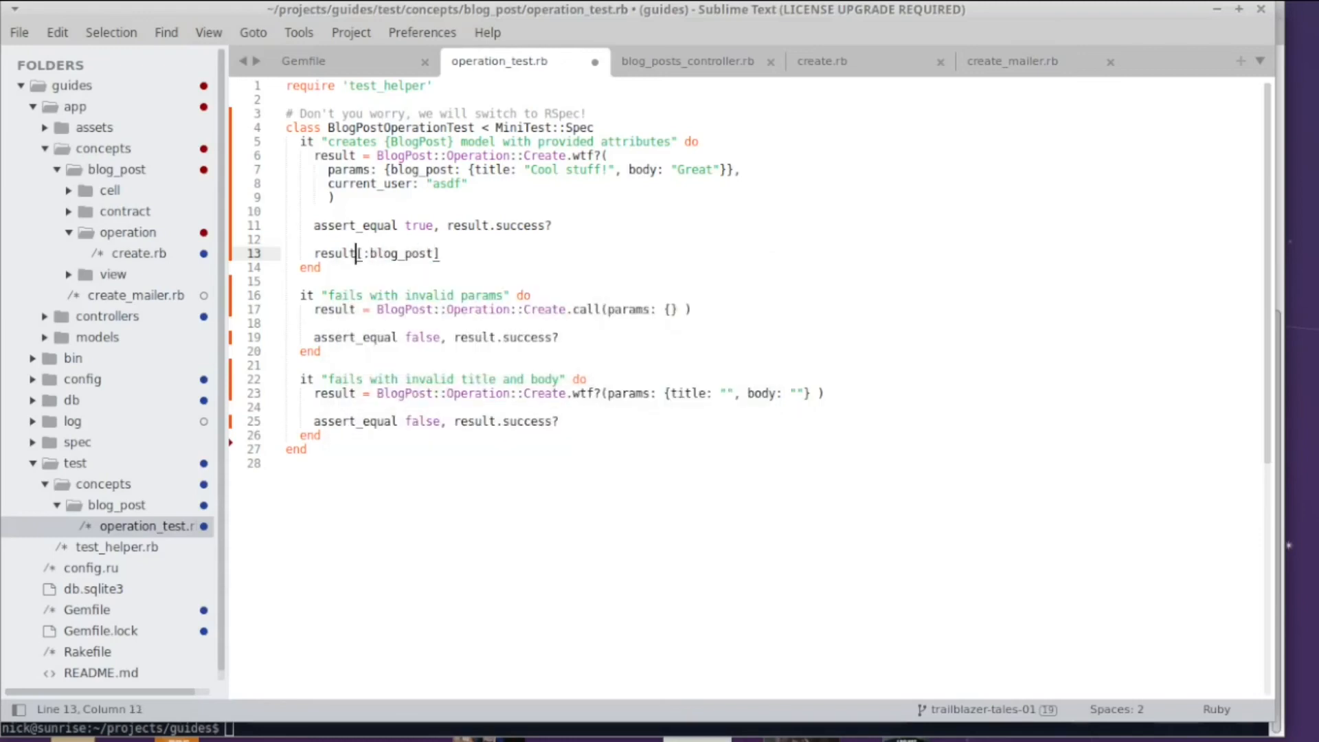
pyautogui.write('model')
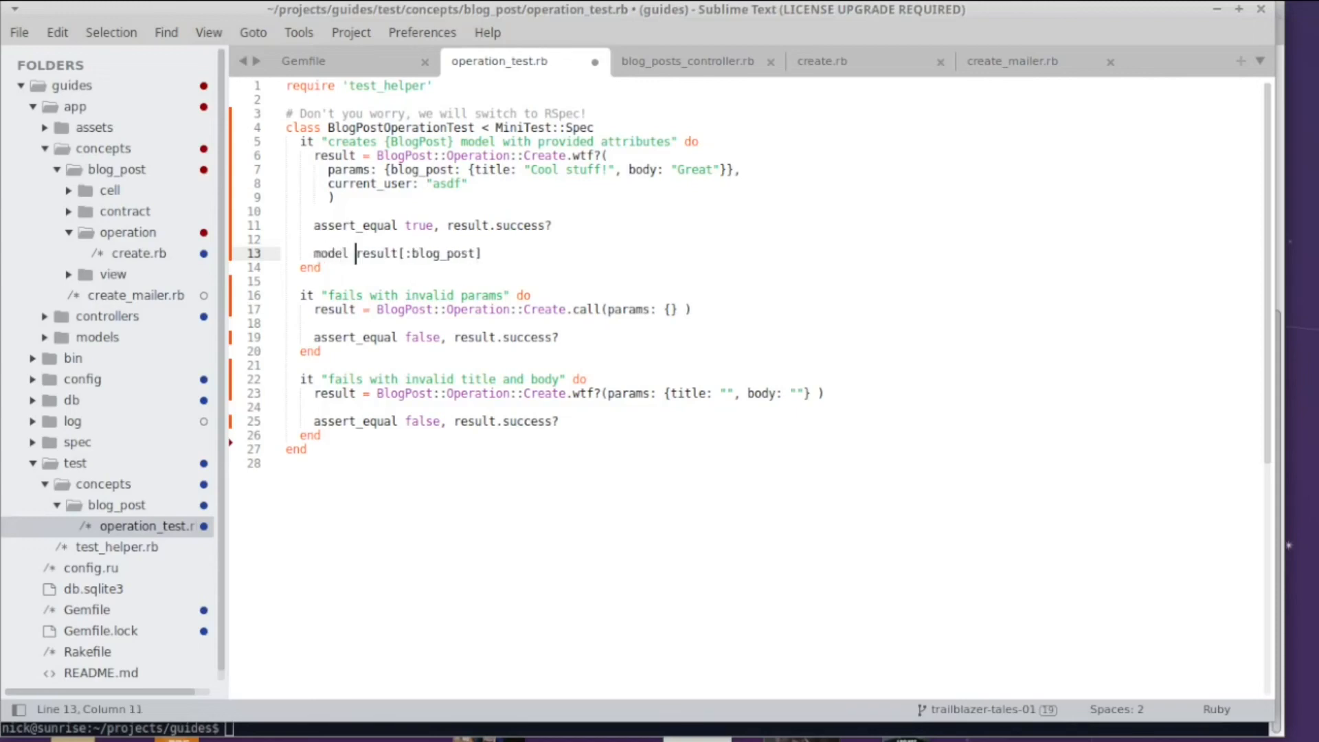
pyautogui.write('=')
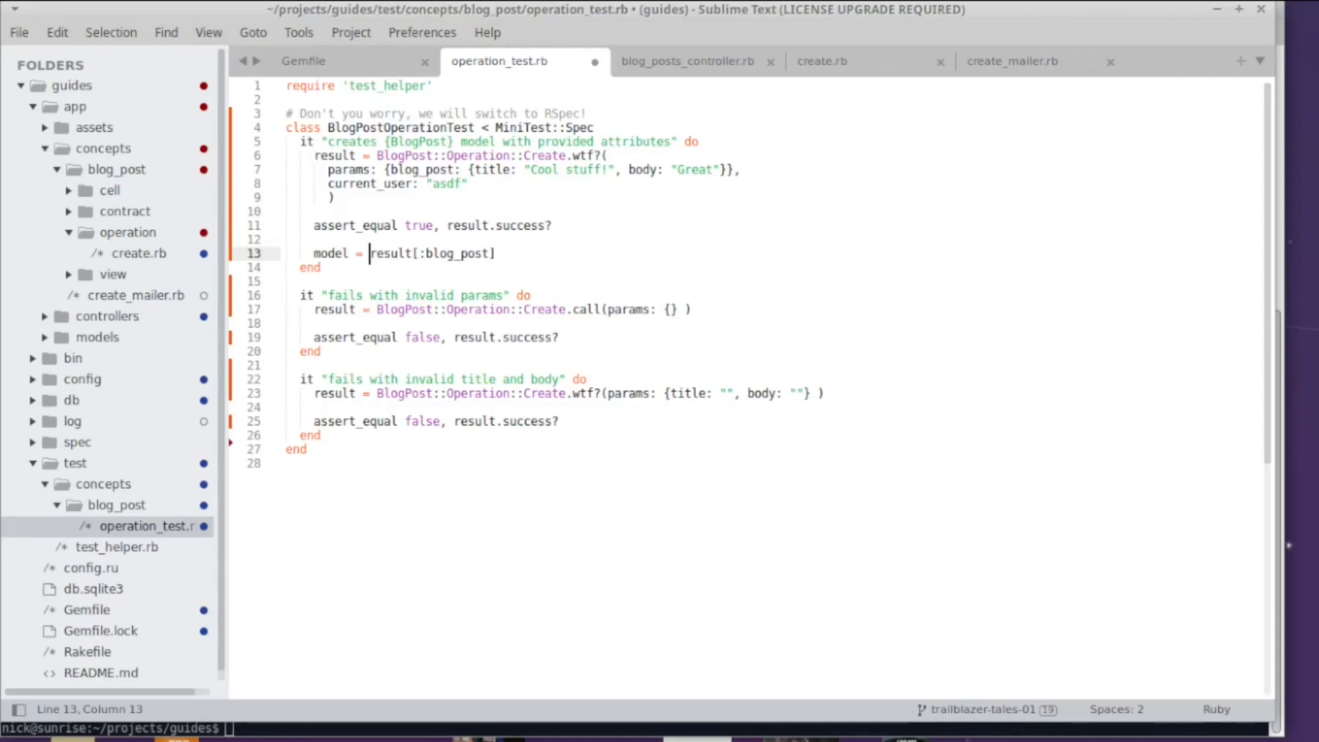
pyautogui.moveTo(518, 258)
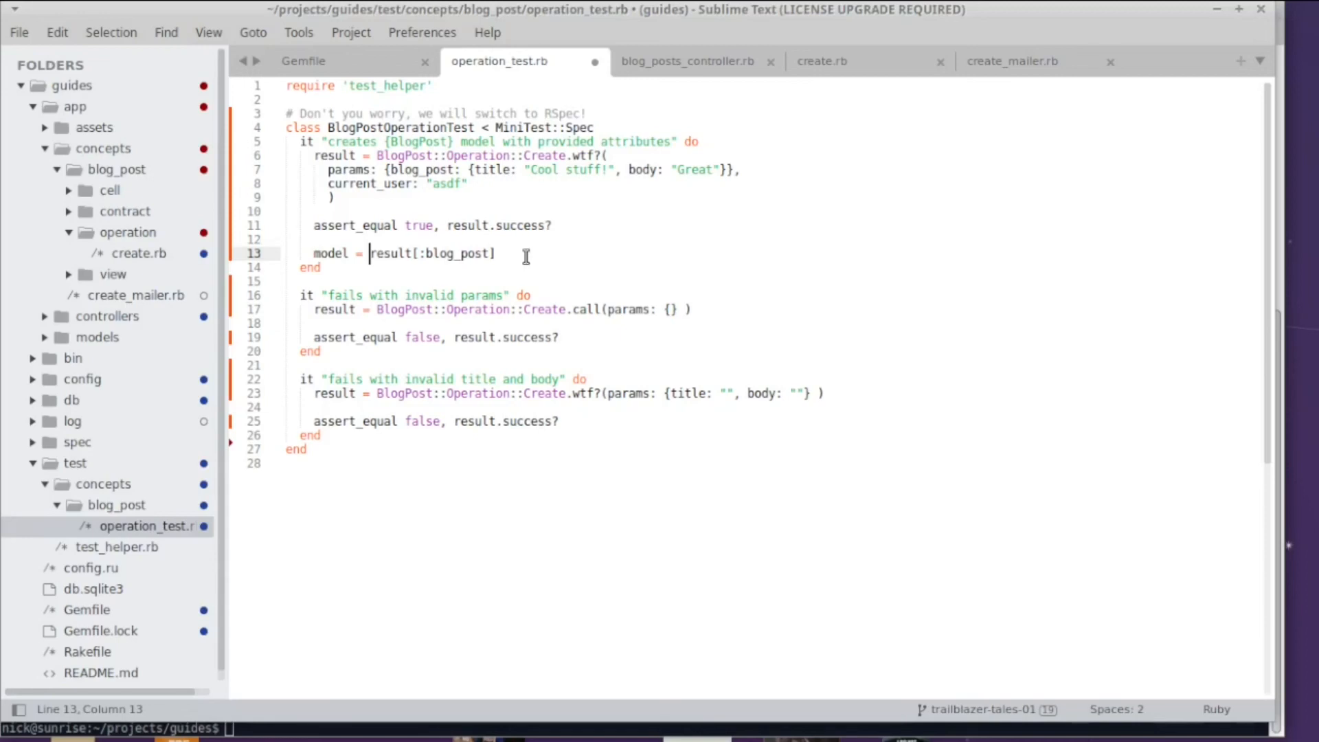
# Add assert_equal lines for model.title "Cool stuff!", model.body "Great" and model.author "asdf"
pyautogui.write('m')
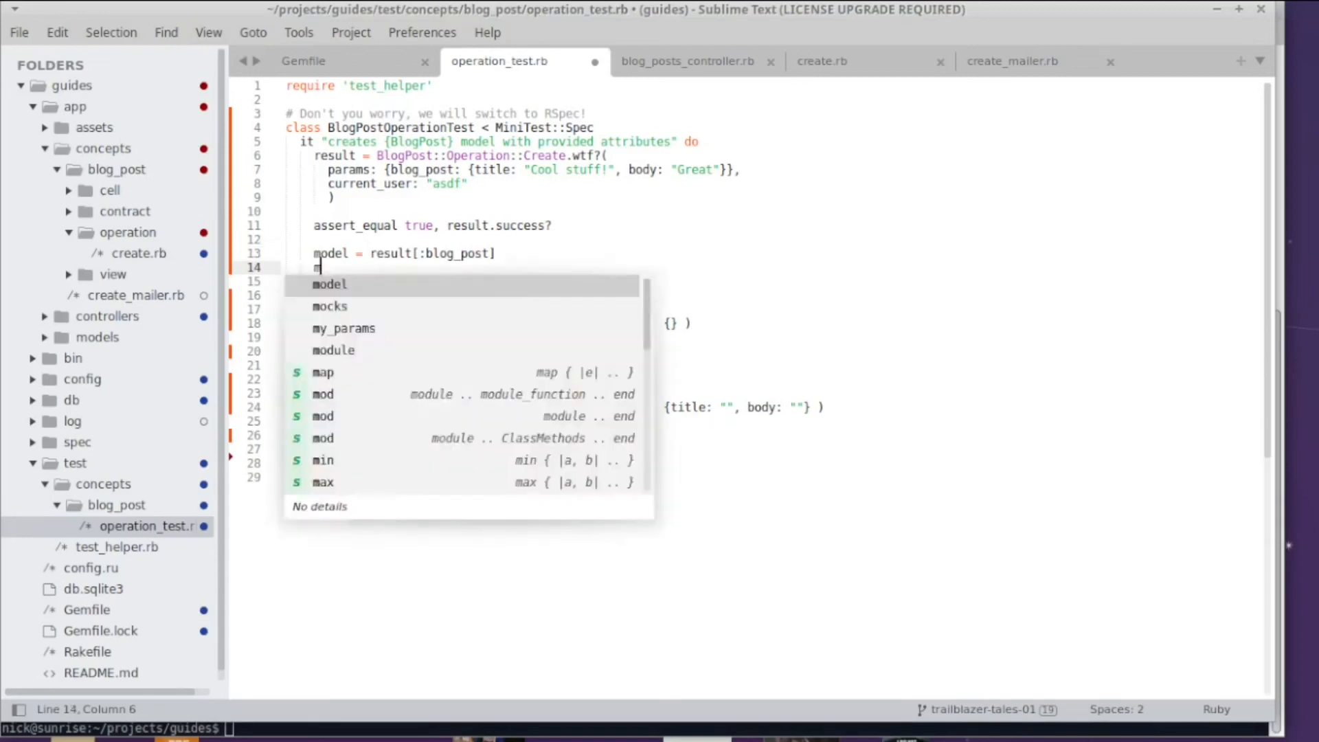
pyautogui.write('assert_equal "Cool stuff!", model.title')
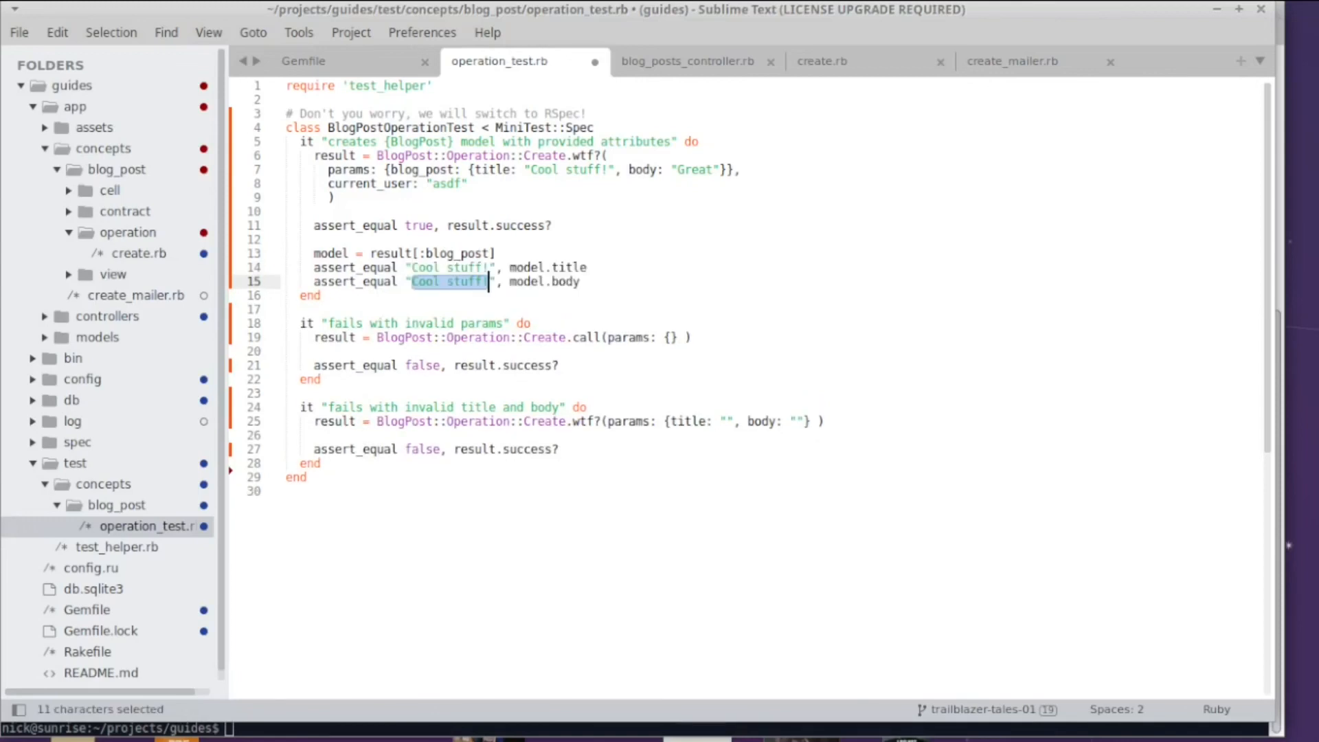
pyautogui.write('Great')
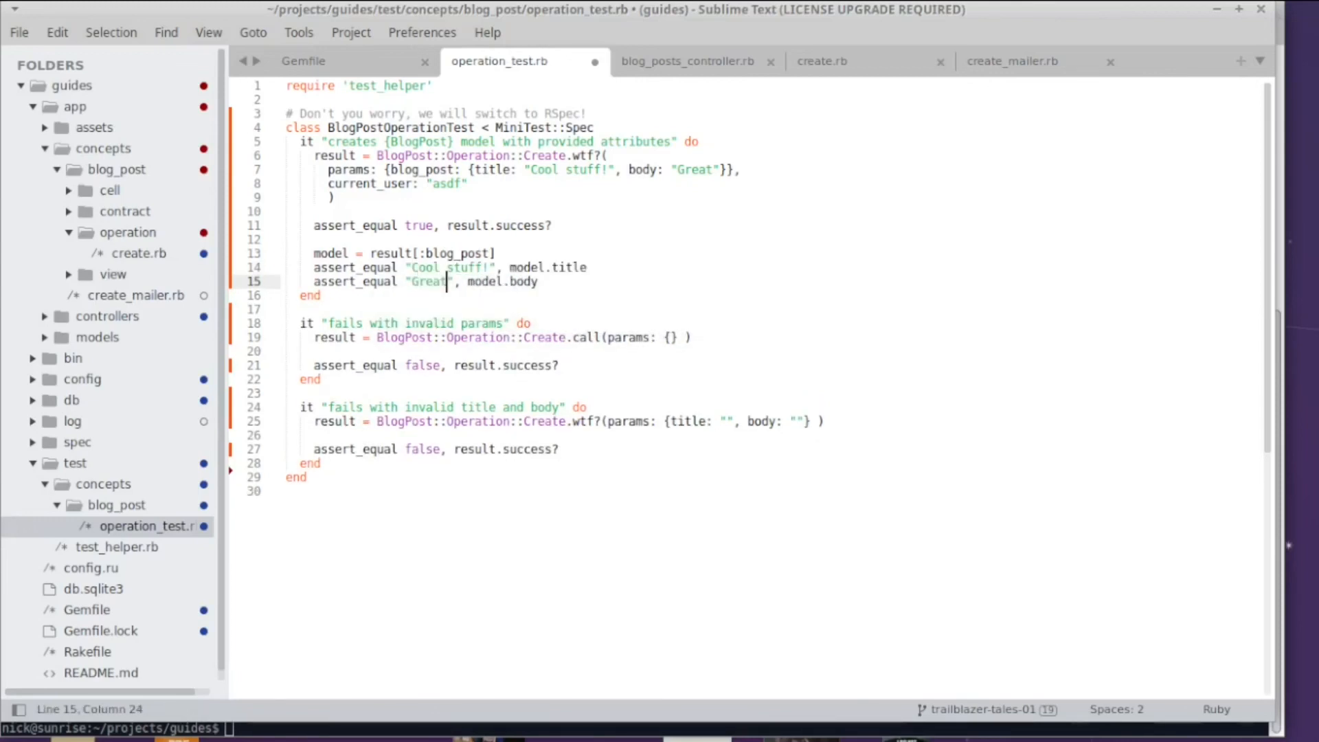
pyautogui.click(536, 280)
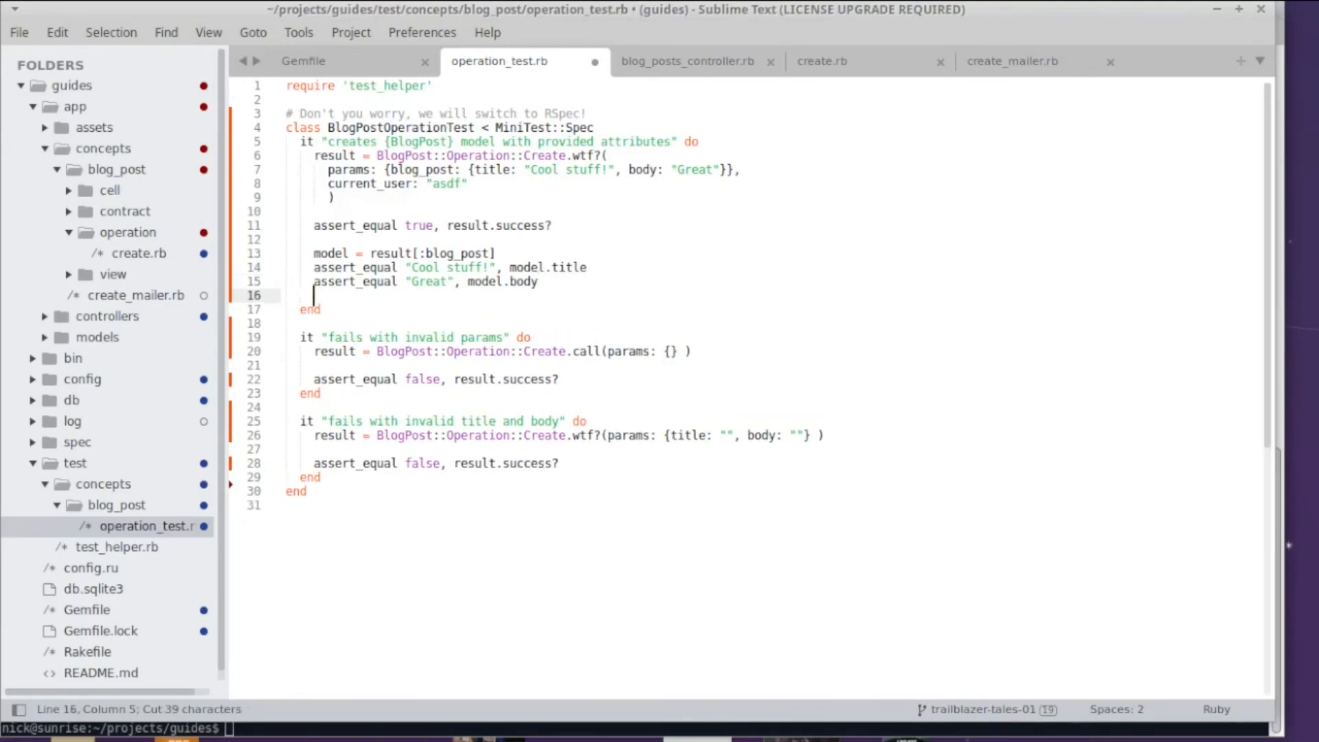
pyautogui.write('assert_equal "asdf", model.au')
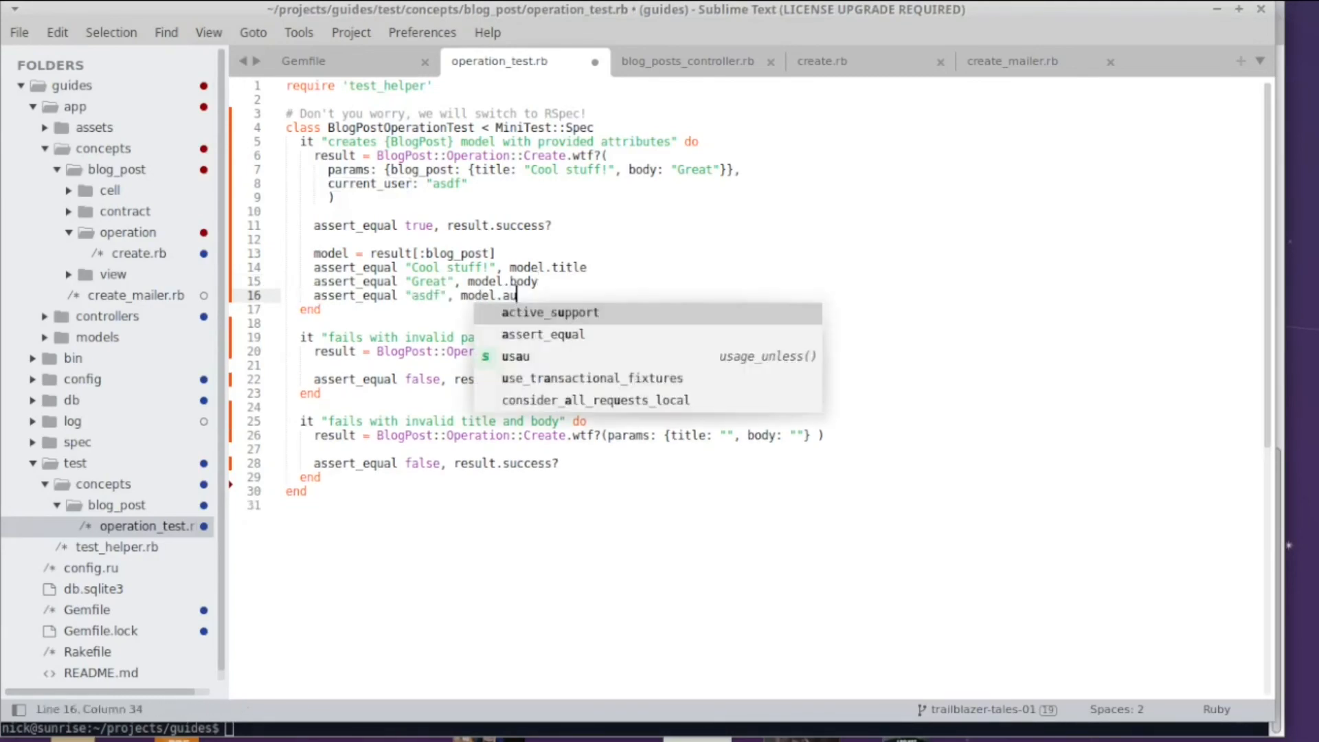
pyautogui.write('thor')
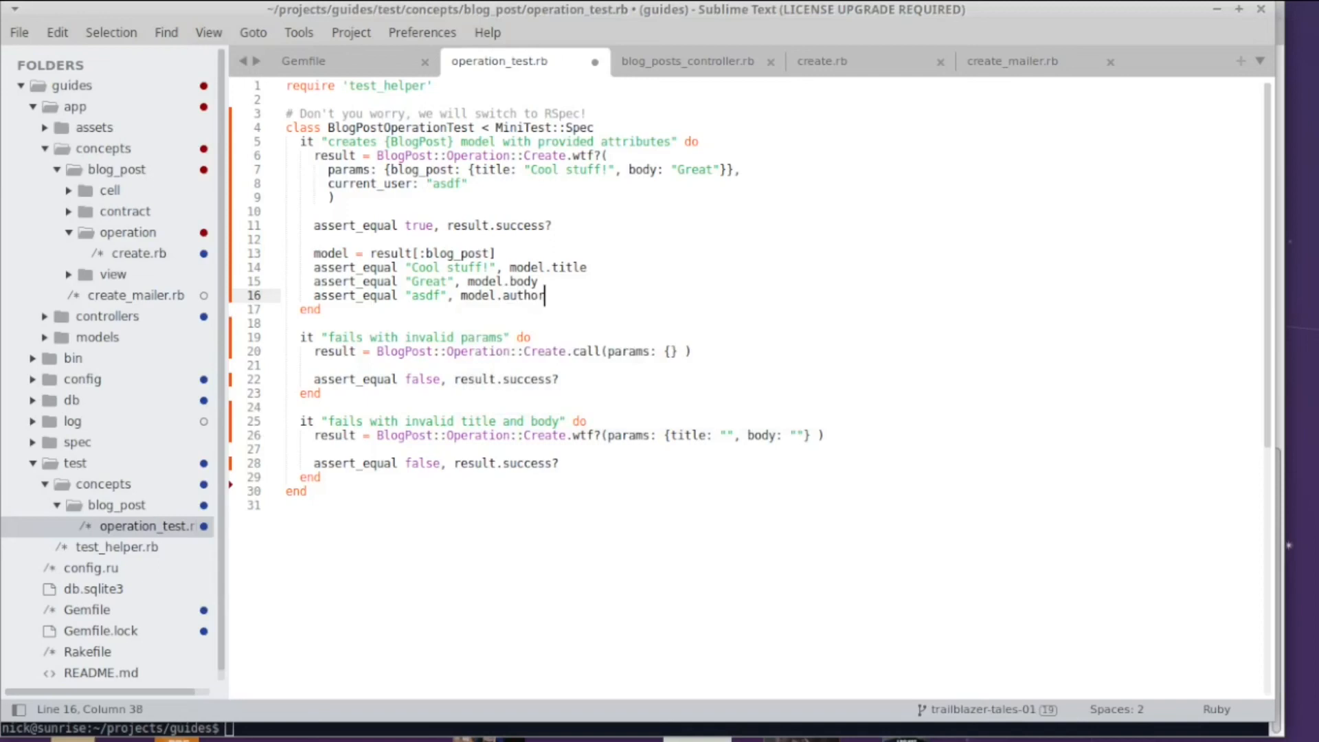